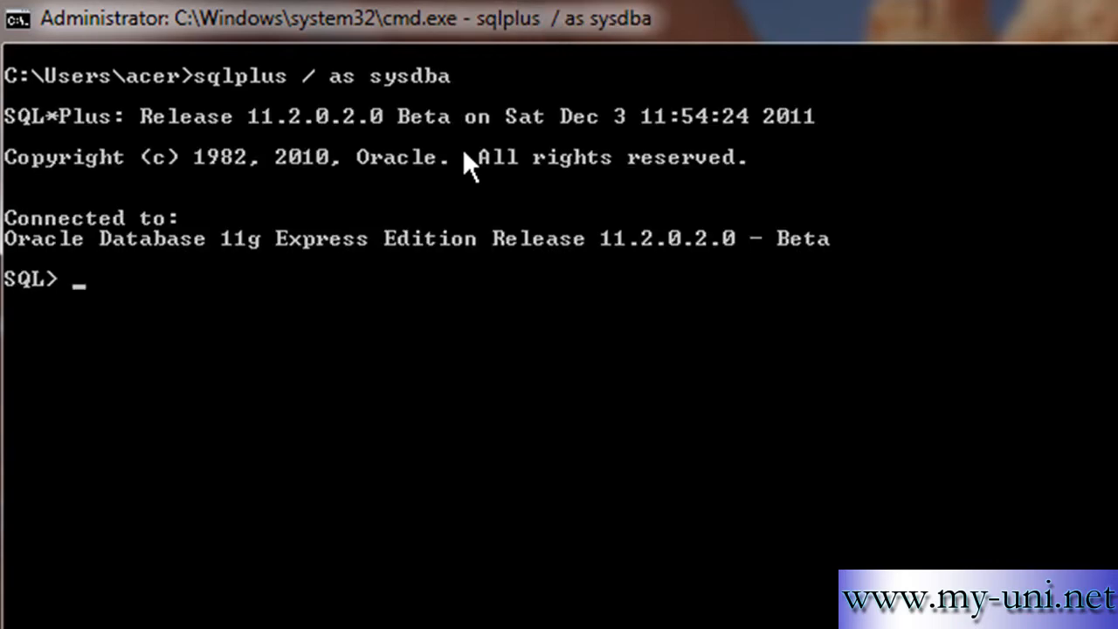
Describe the v$log and v$logfile views to show their columns.
type("desc")
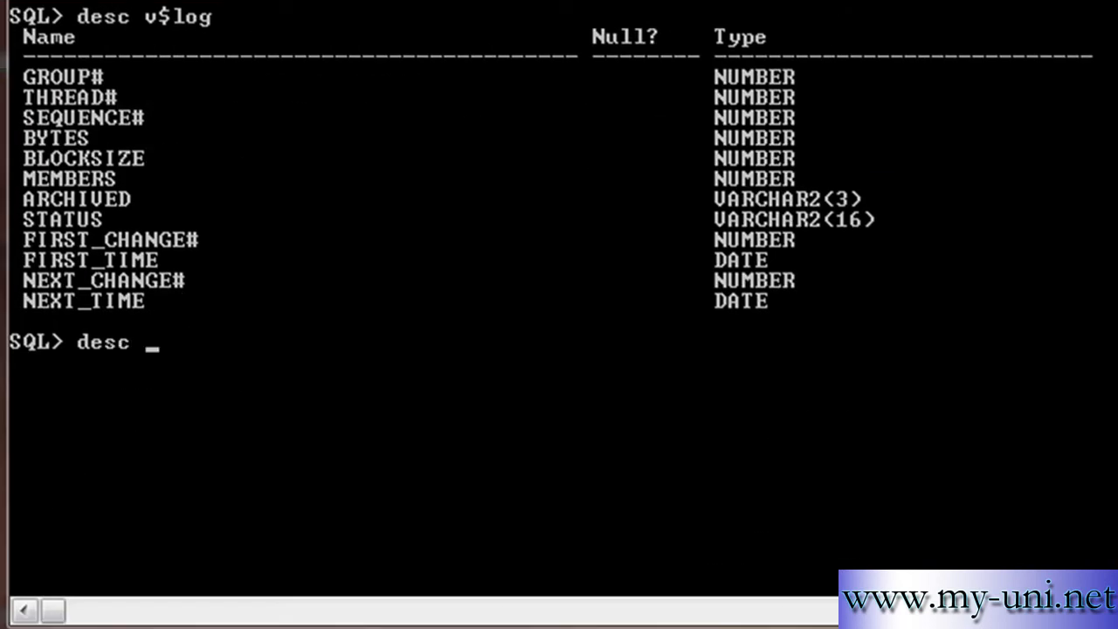
type("v$logfile")
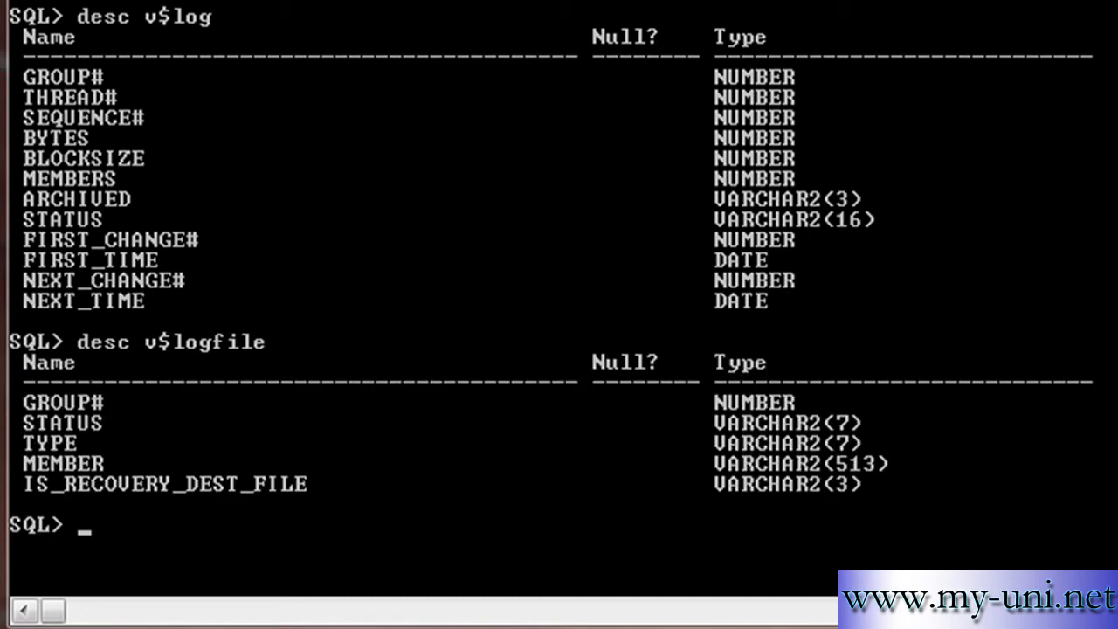
mouse_move(795, 39)
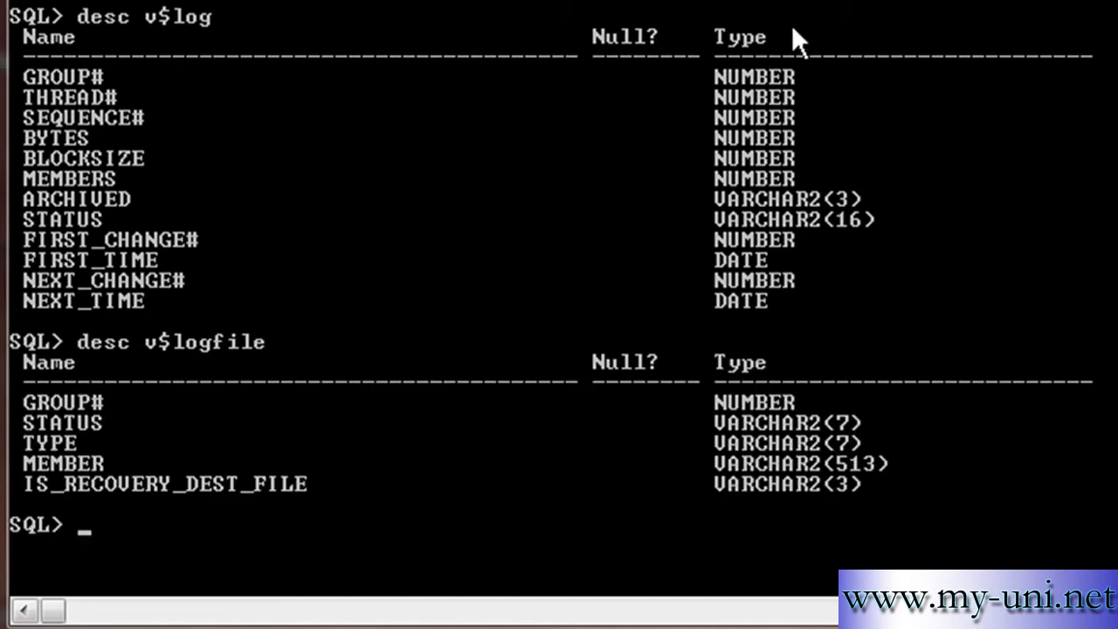
mouse_move(153, 179)
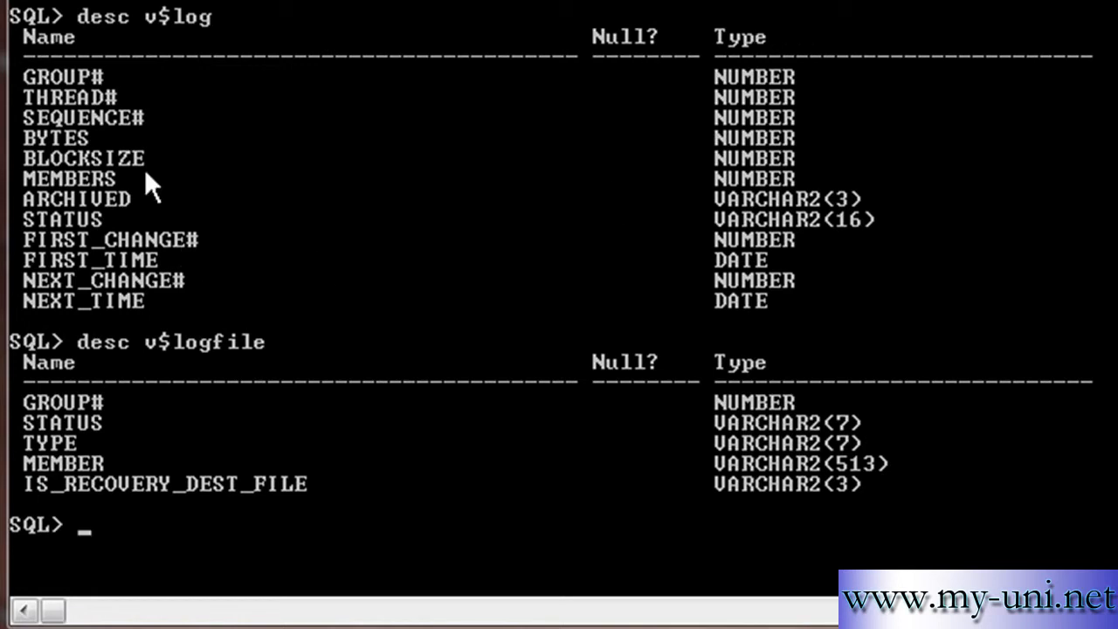
mouse_move(113, 97)
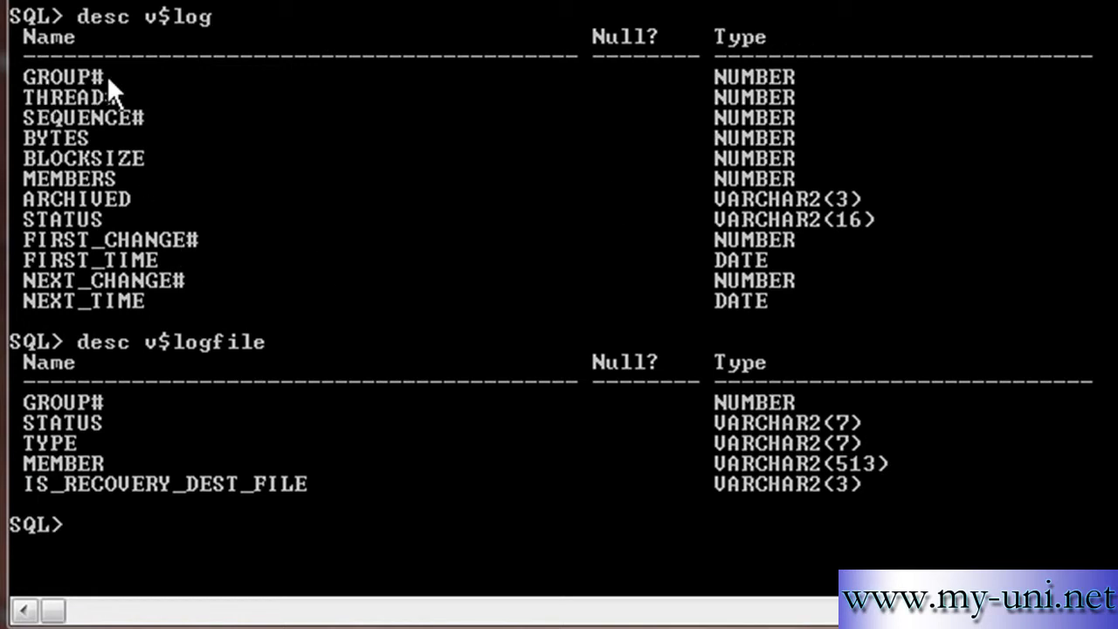
mouse_move(39, 190)
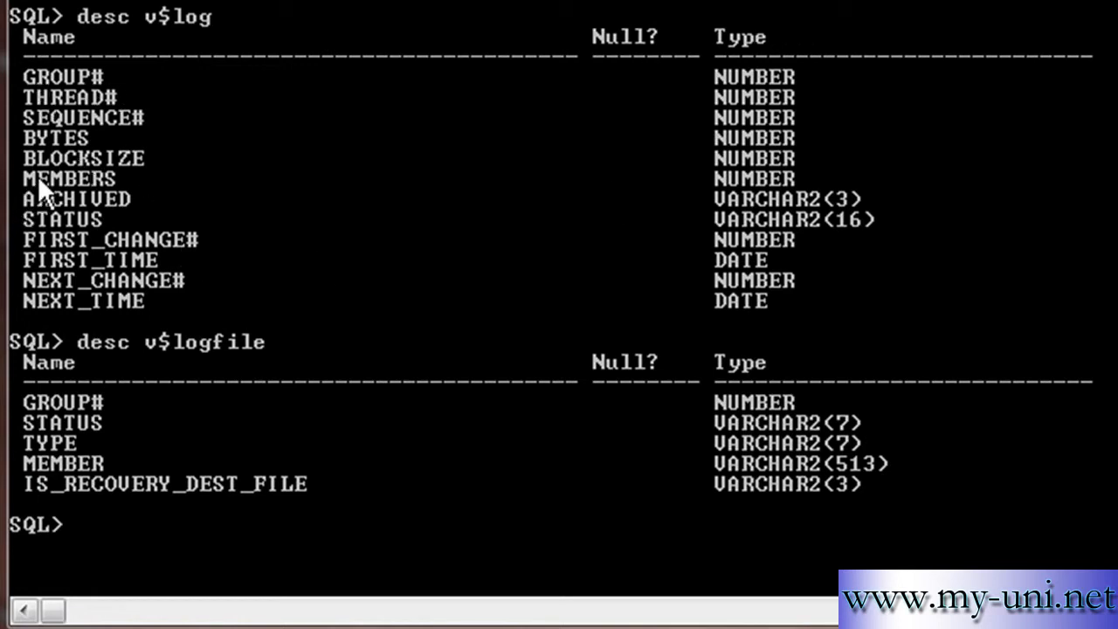
mouse_move(109, 231)
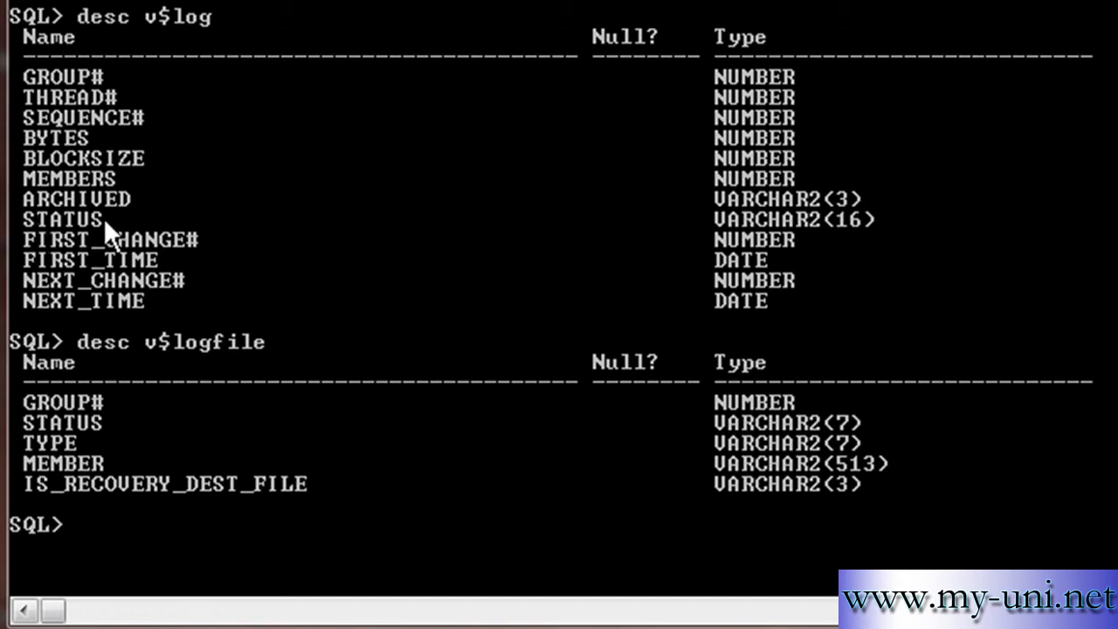
Query v$log for group#, members and status of each redo log group.
type("select group#,")
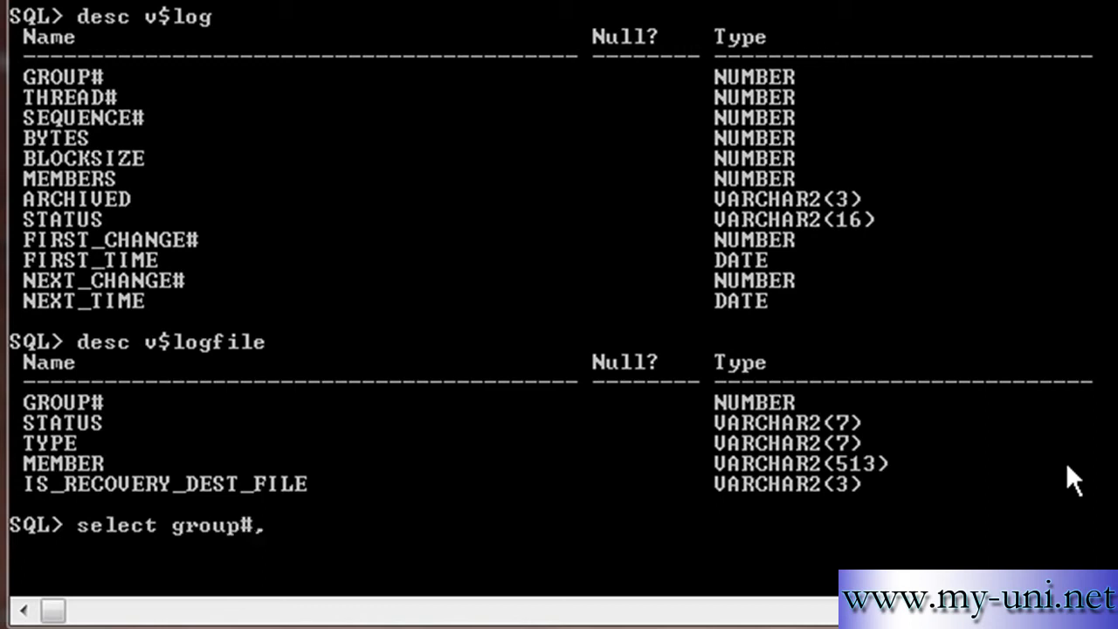
type("members,")
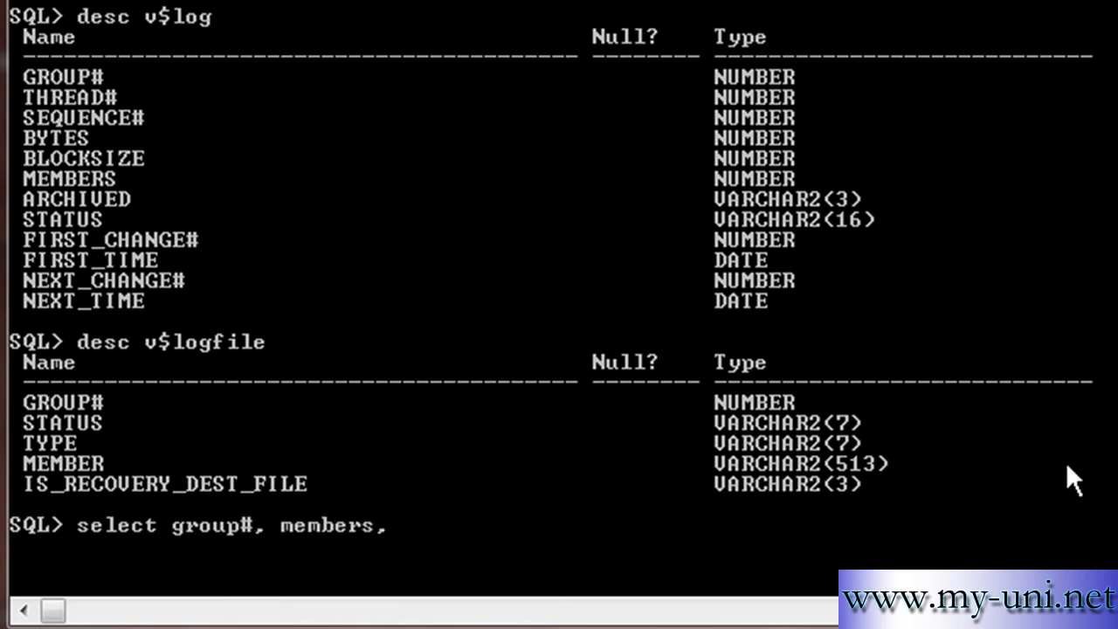
type("status f")
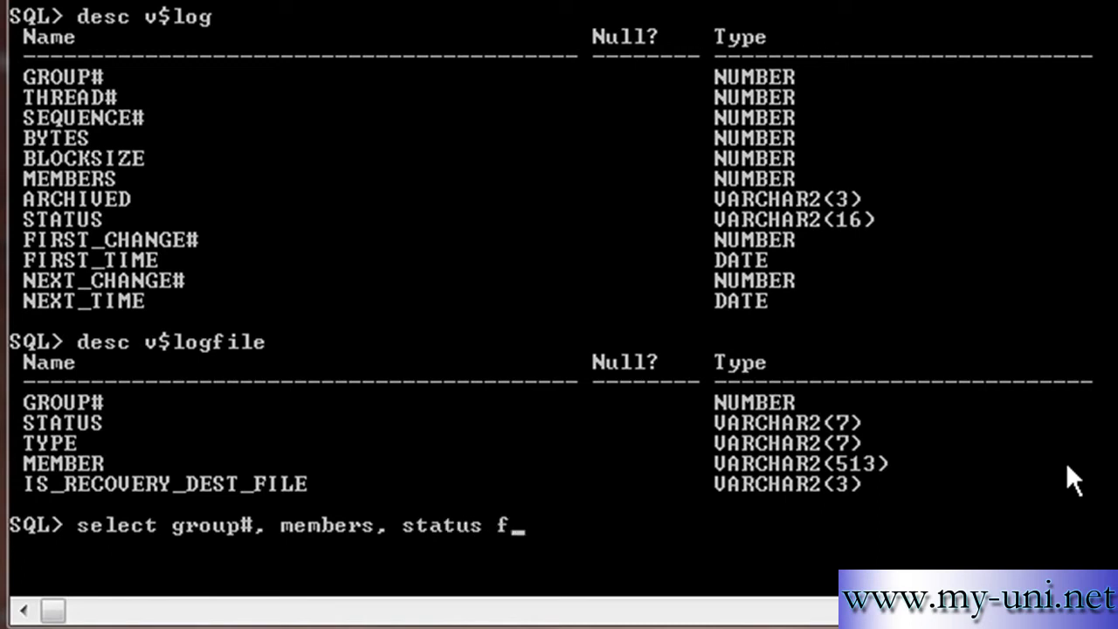
type("rom V")
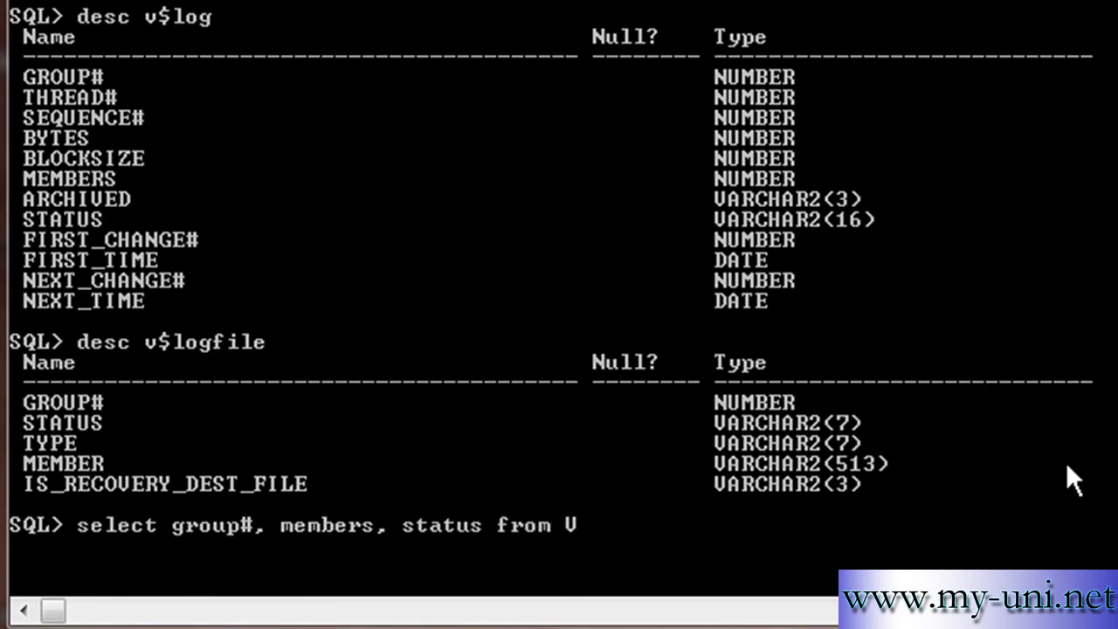
type("$log")
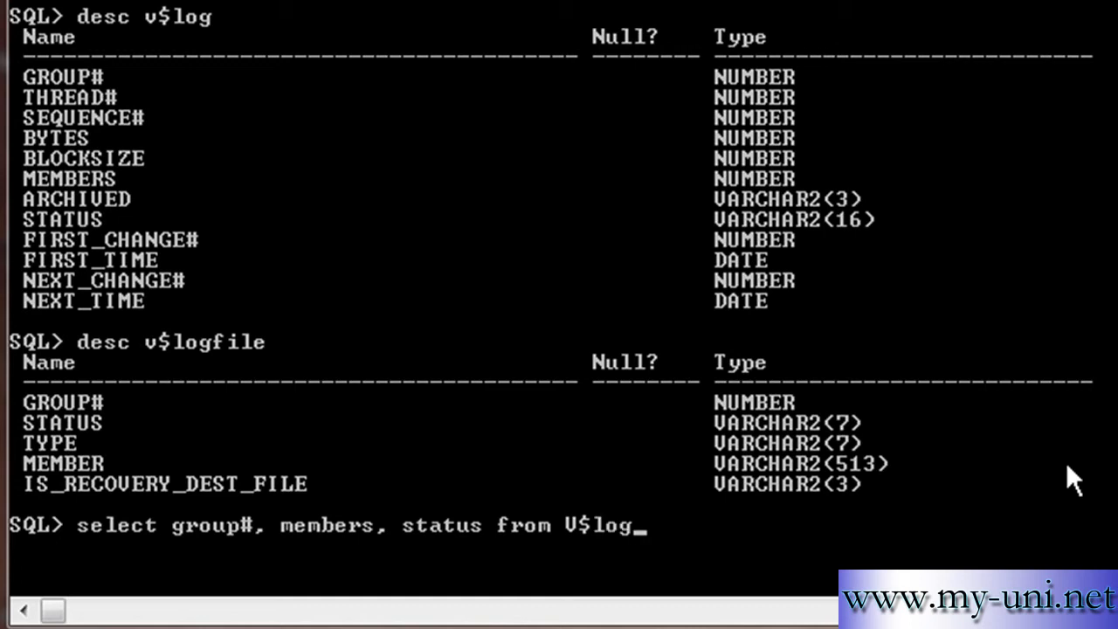
key("enter")
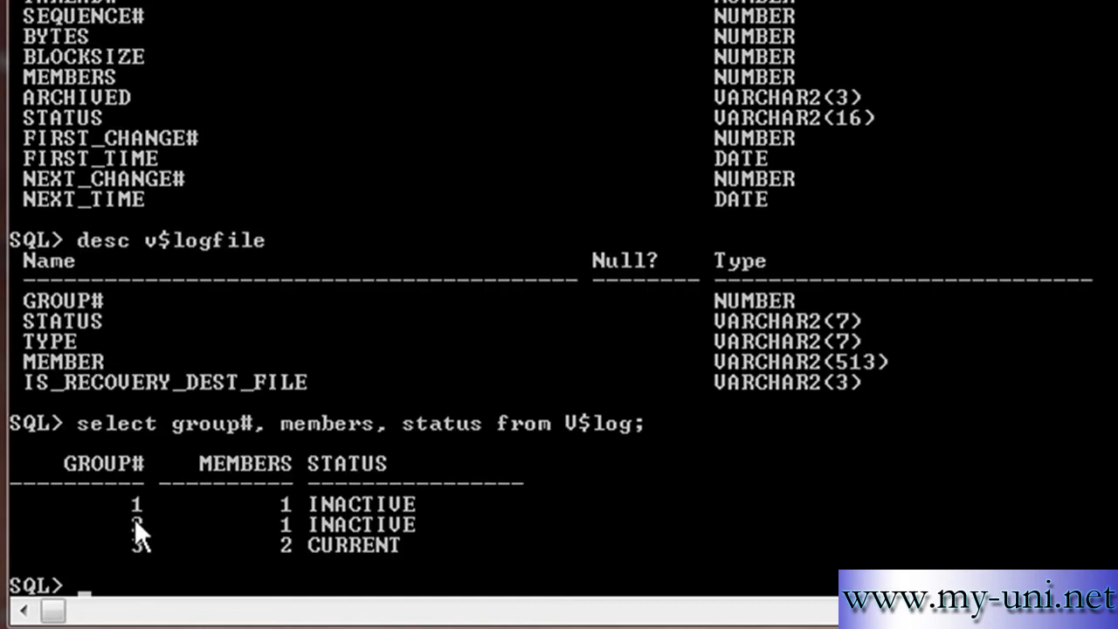
mouse_move(292, 566)
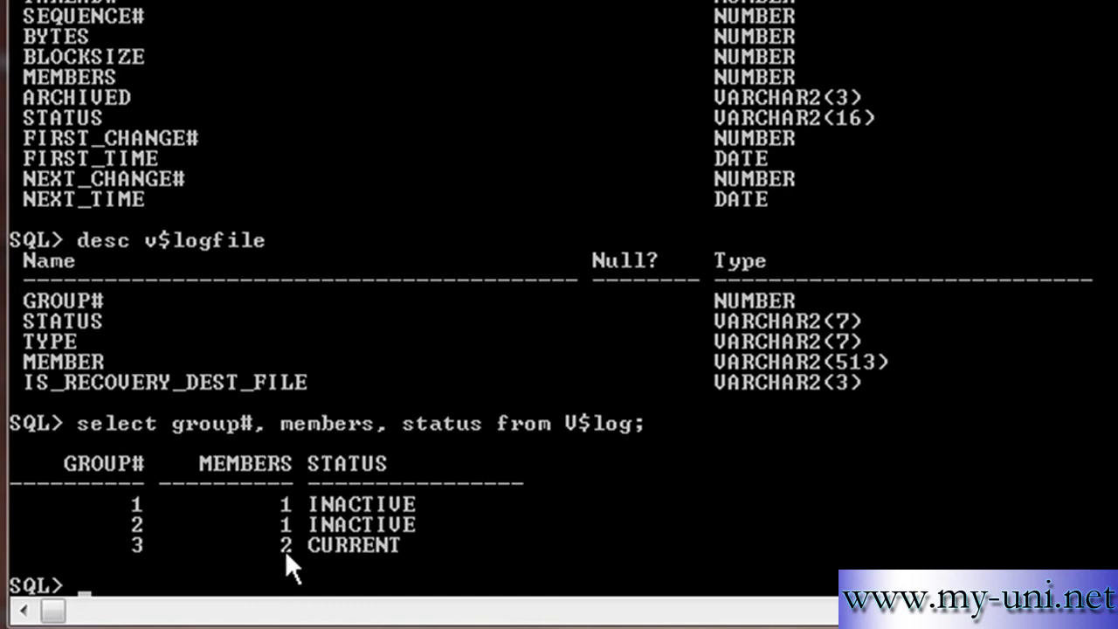
mouse_move(320, 566)
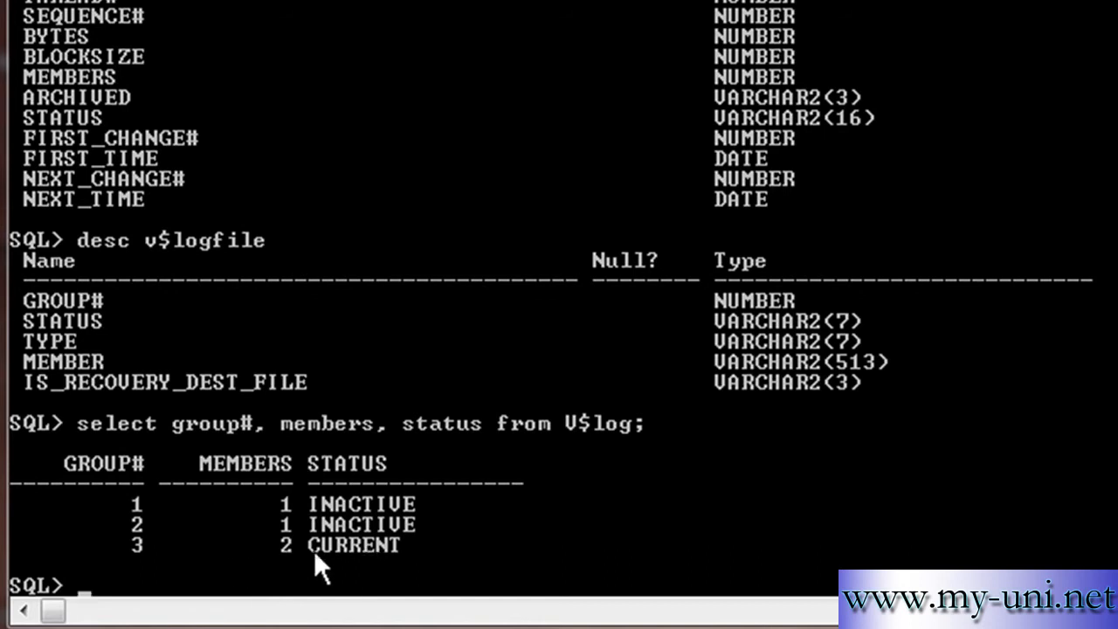
Query v$logfile for group#, status and member of every redo log file.
type("see")
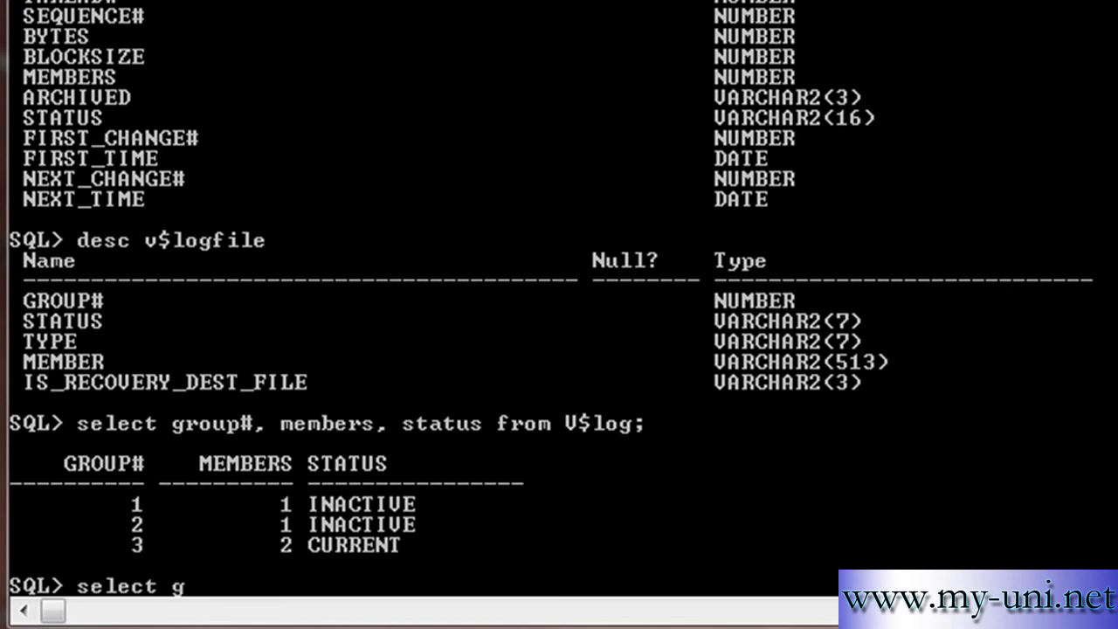
type("ro")
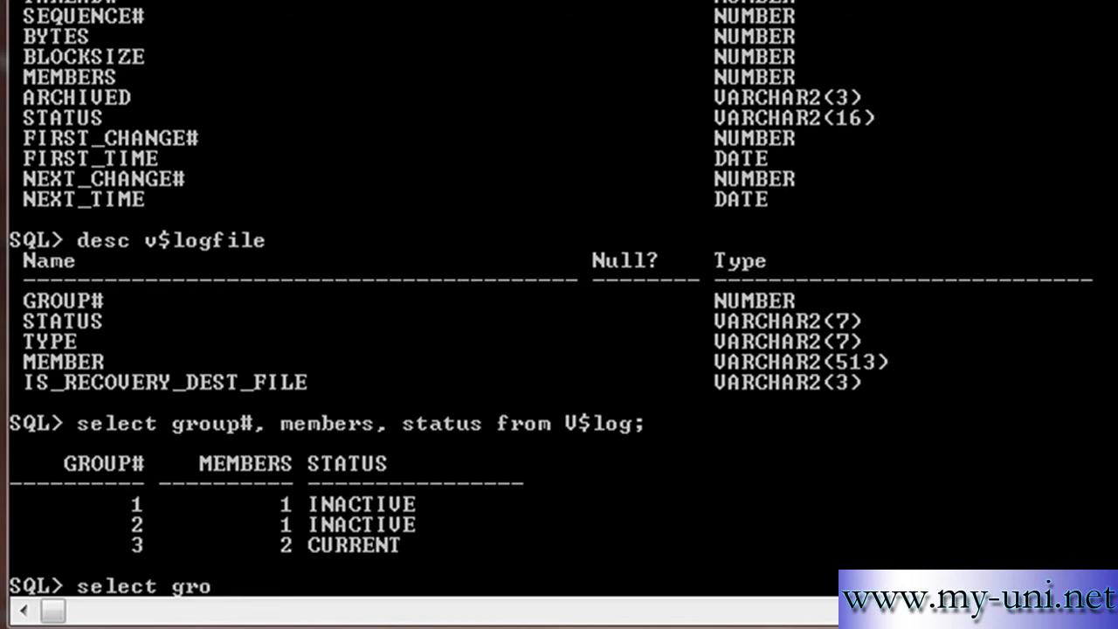
type("up#,")
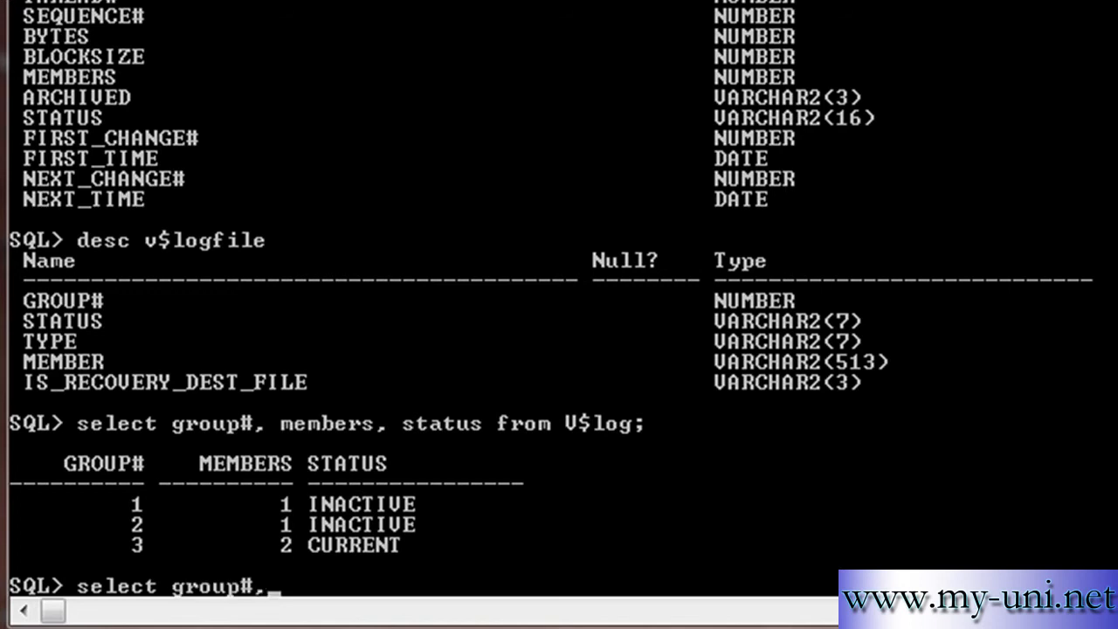
type("status")
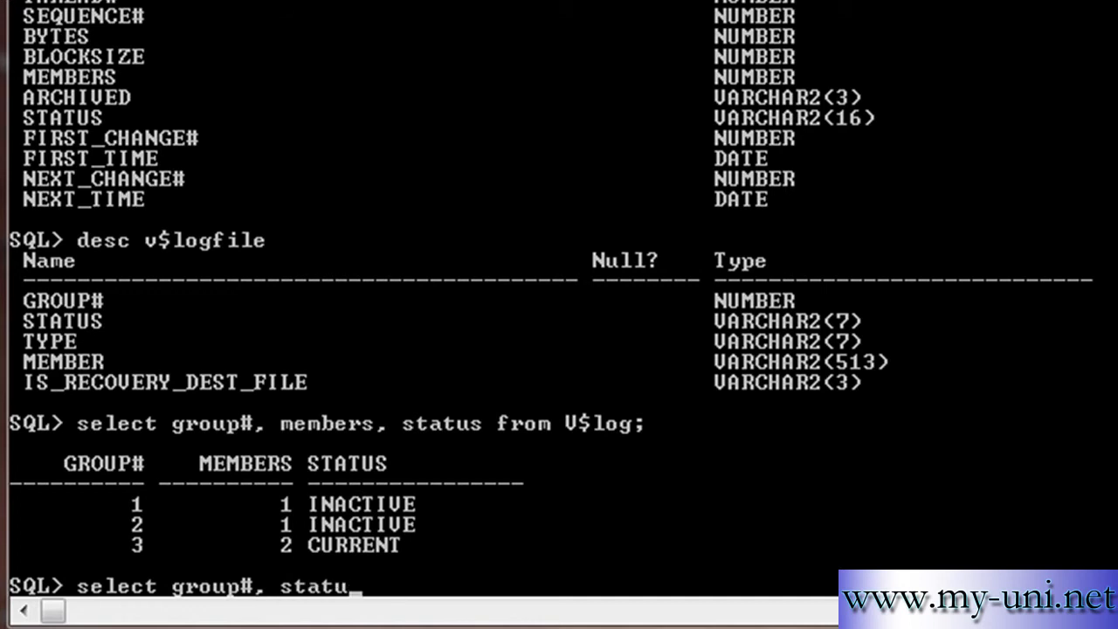
type("s, member from v$logfile;")
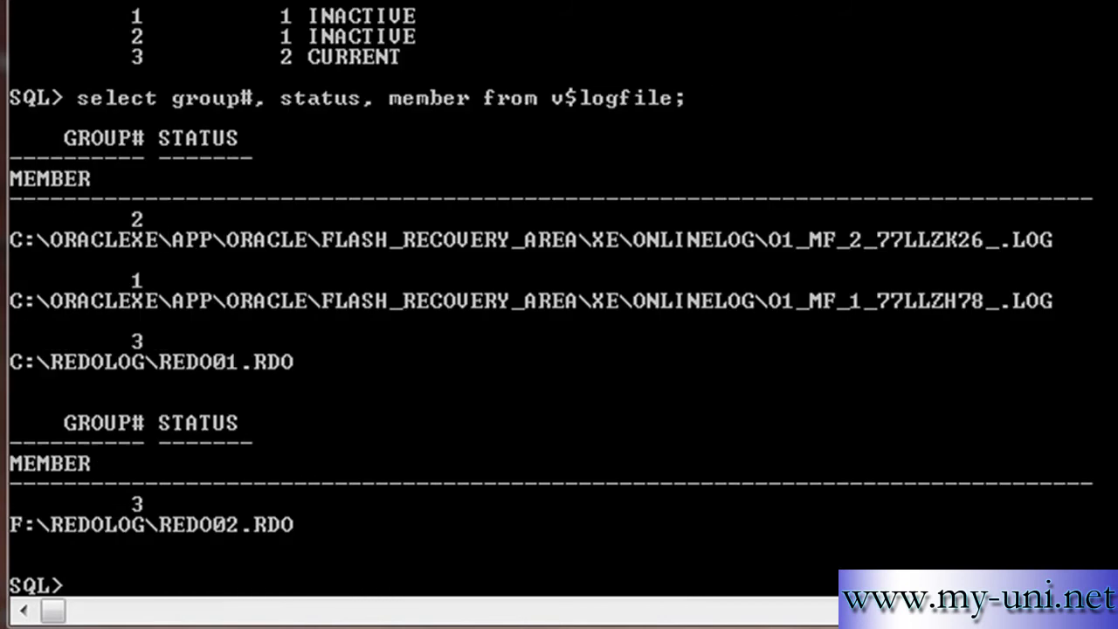
Set column member format a50 and rerun the v$logfile query.
type("column")
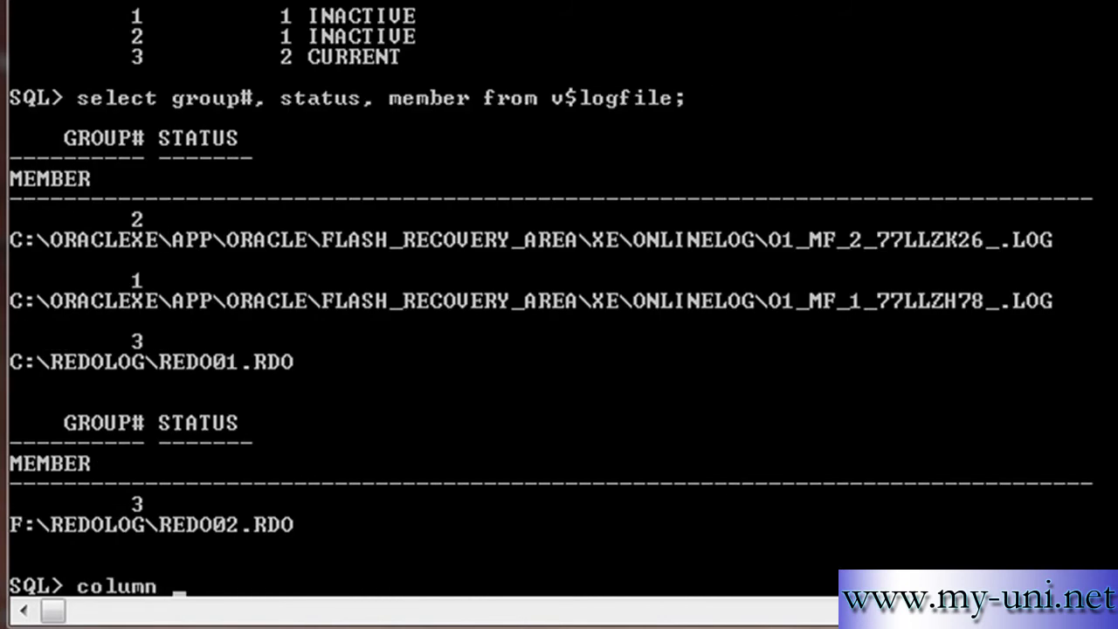
type("member")
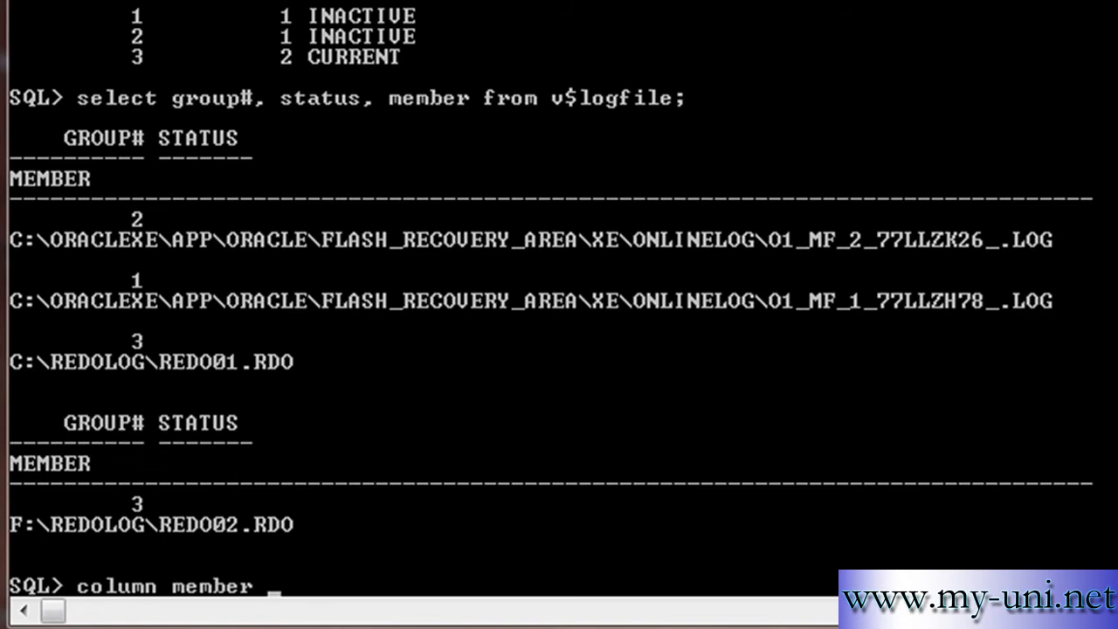
type("format a50")
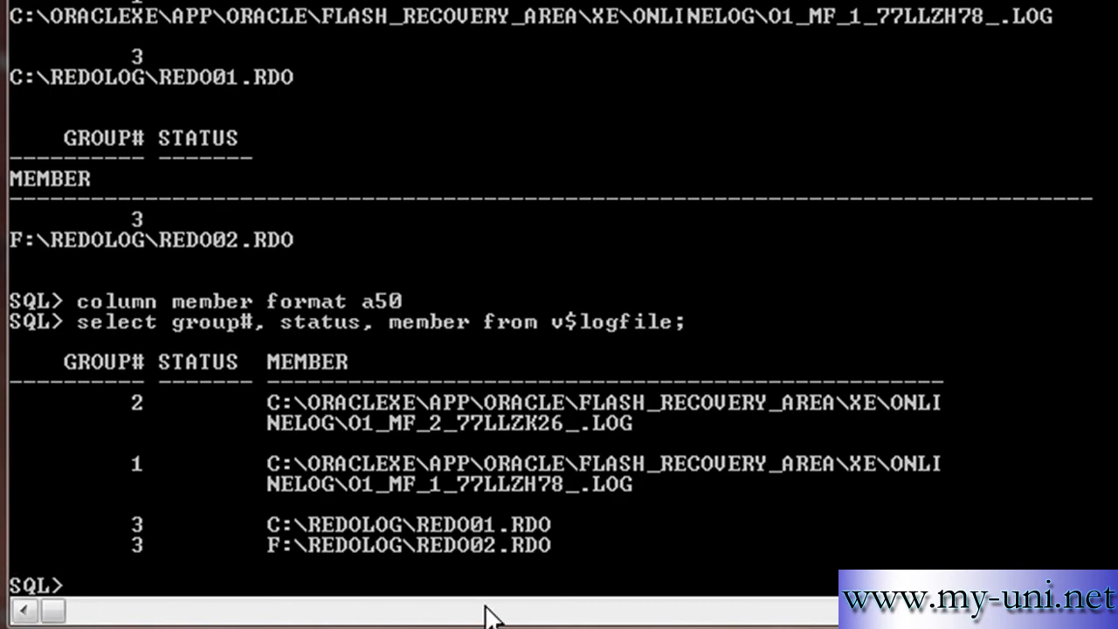
mouse_move(147, 567)
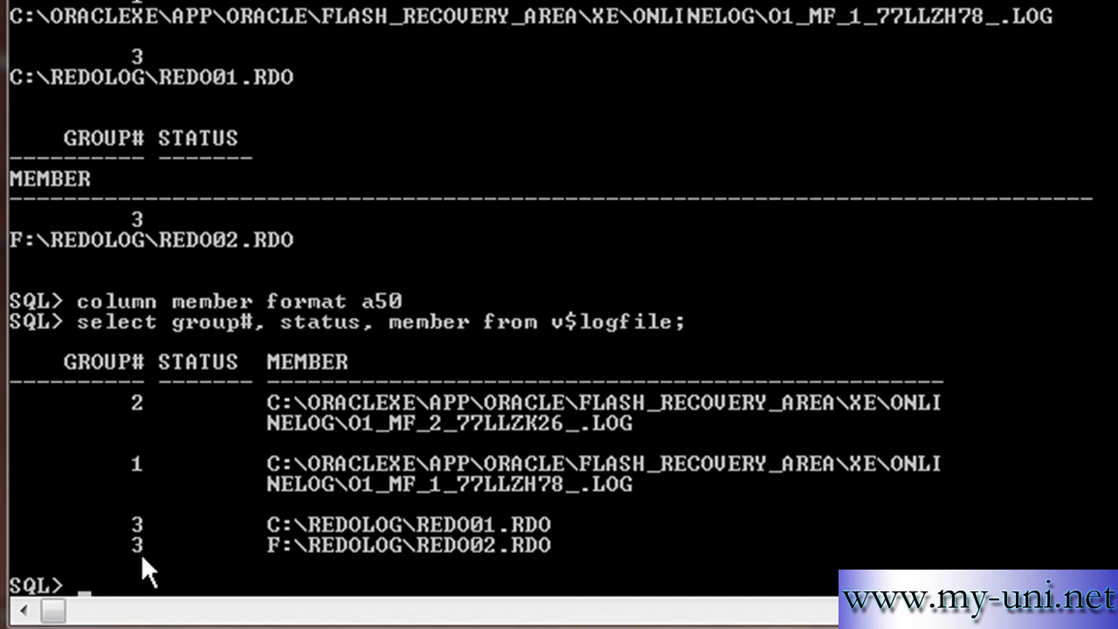
mouse_move(305, 546)
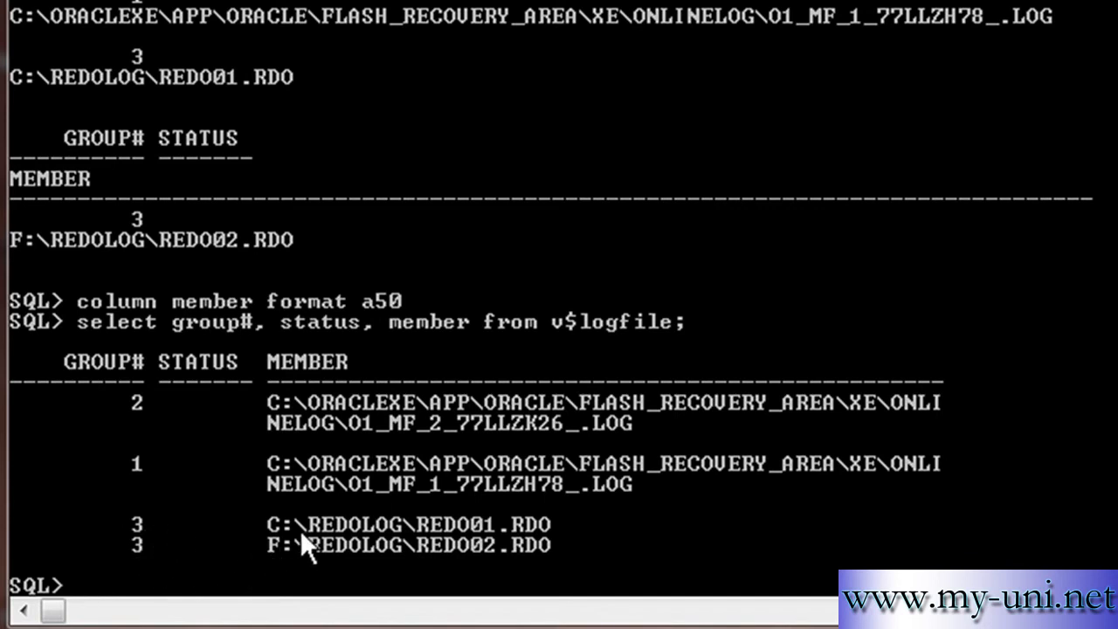
mouse_move(275, 563)
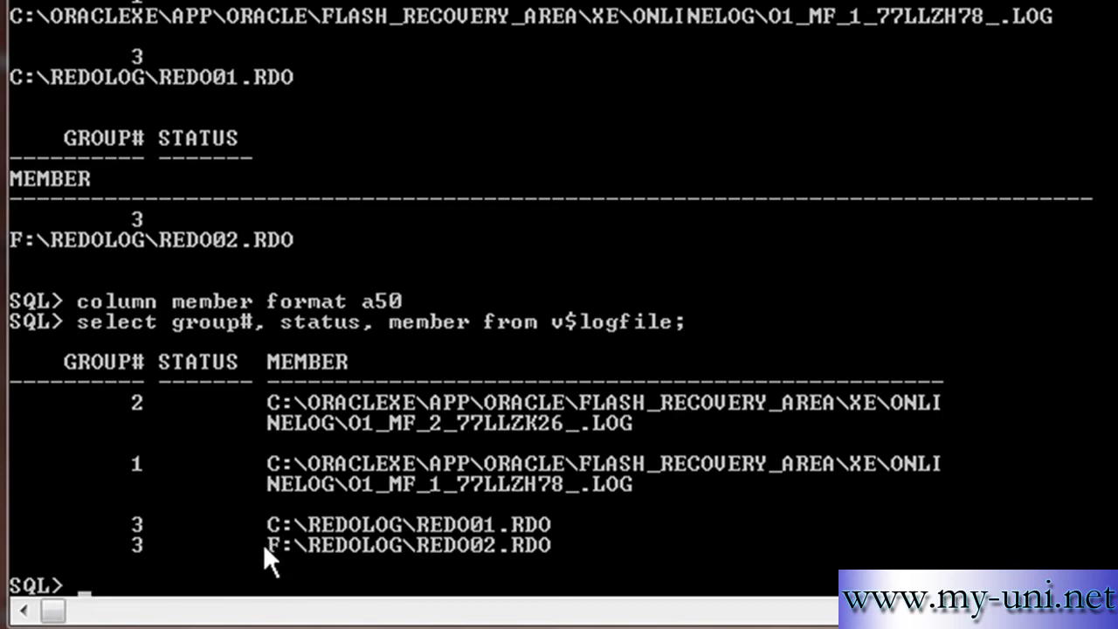
mouse_move(348, 566)
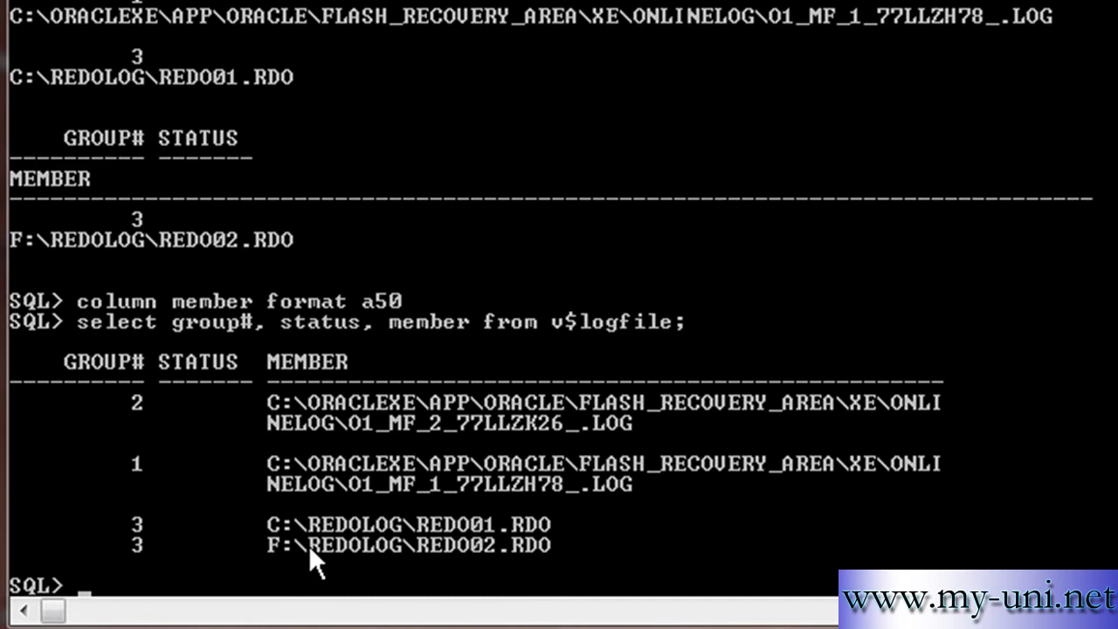
mouse_move(795, 603)
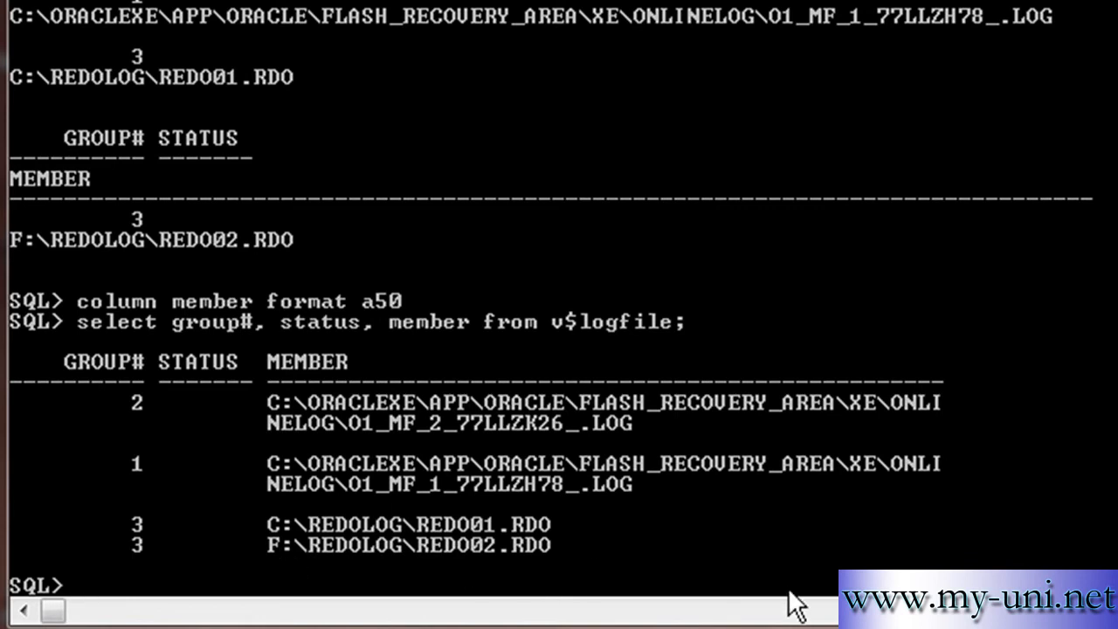
mouse_move(1090, 417)
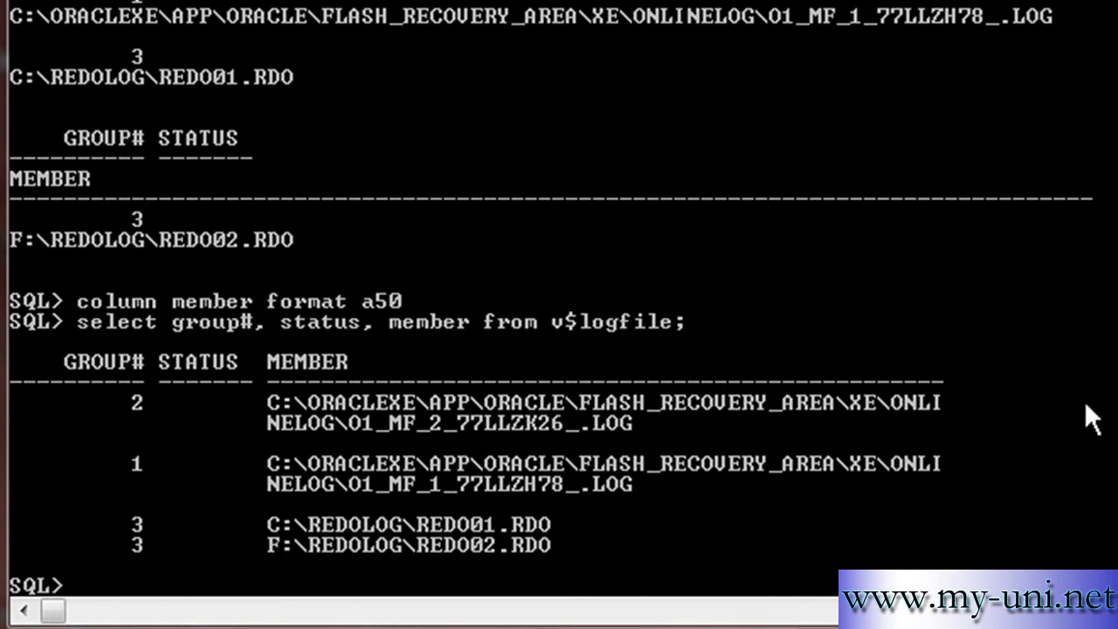
Run ALTER SYSTEM SWITCH LOGFILE, then re-query v$logfile group#, status and member.
type("alter sys")
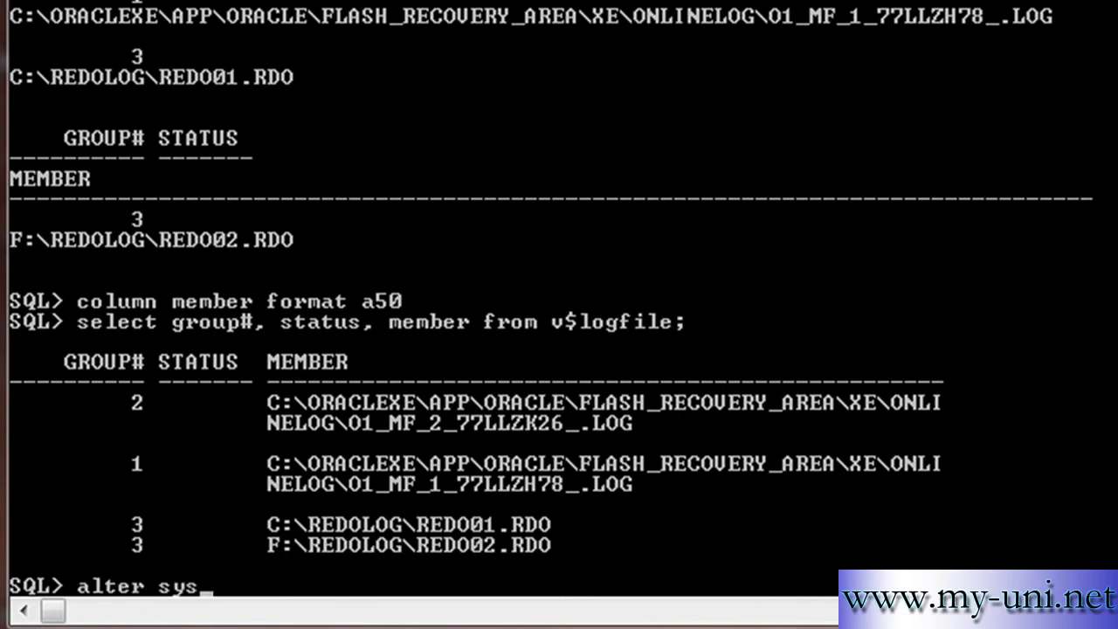
type("tem swith")
type("select group#, status, member from v$logfile;")
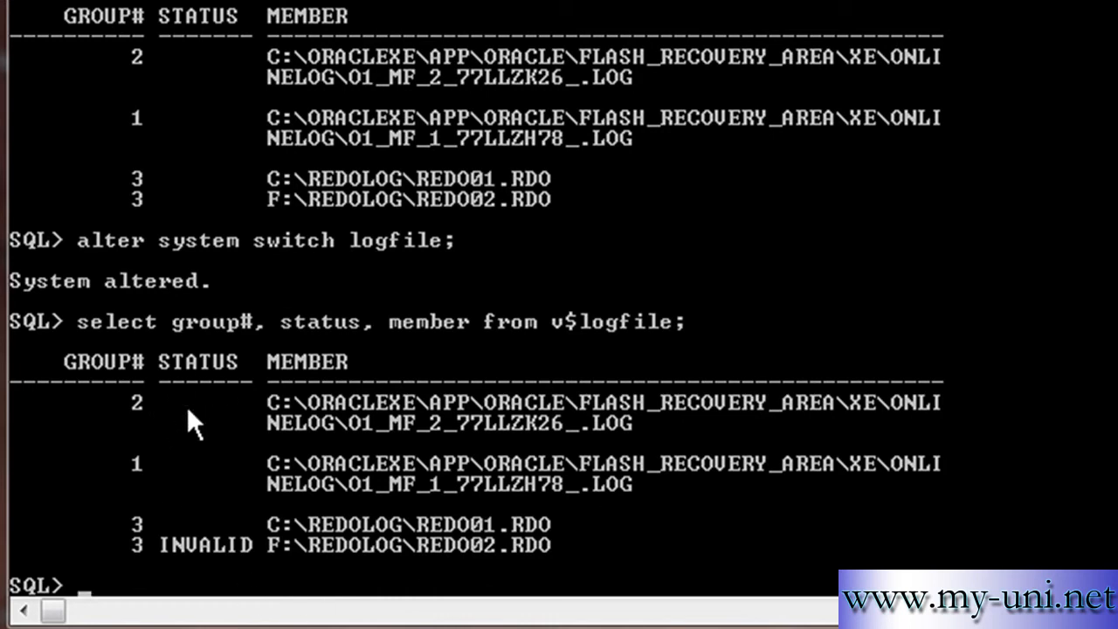
mouse_move(315, 580)
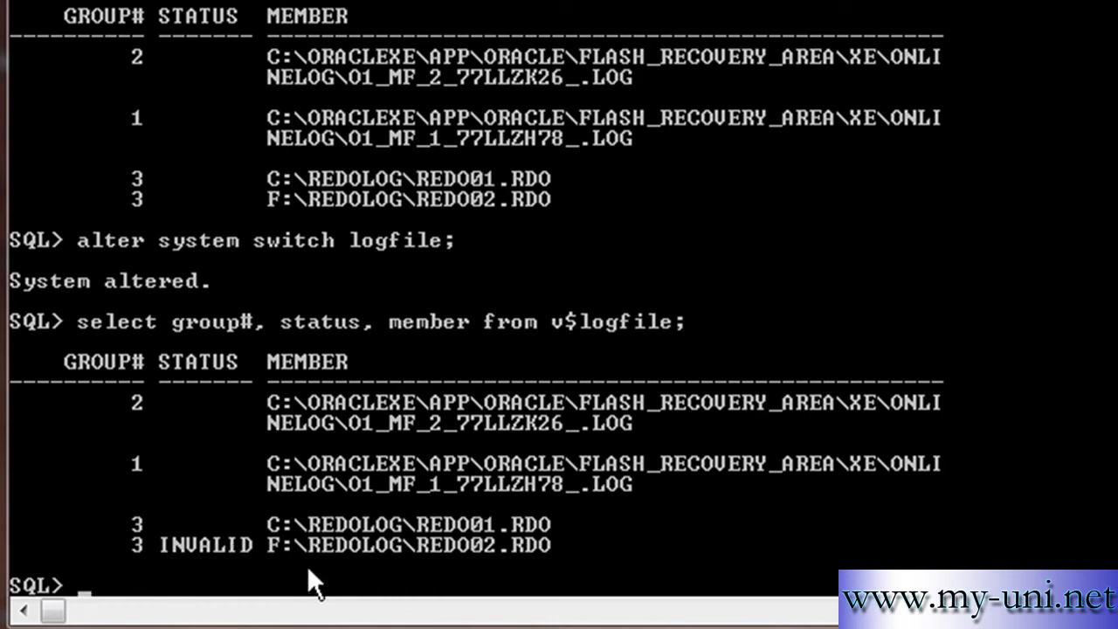
mouse_move(258, 572)
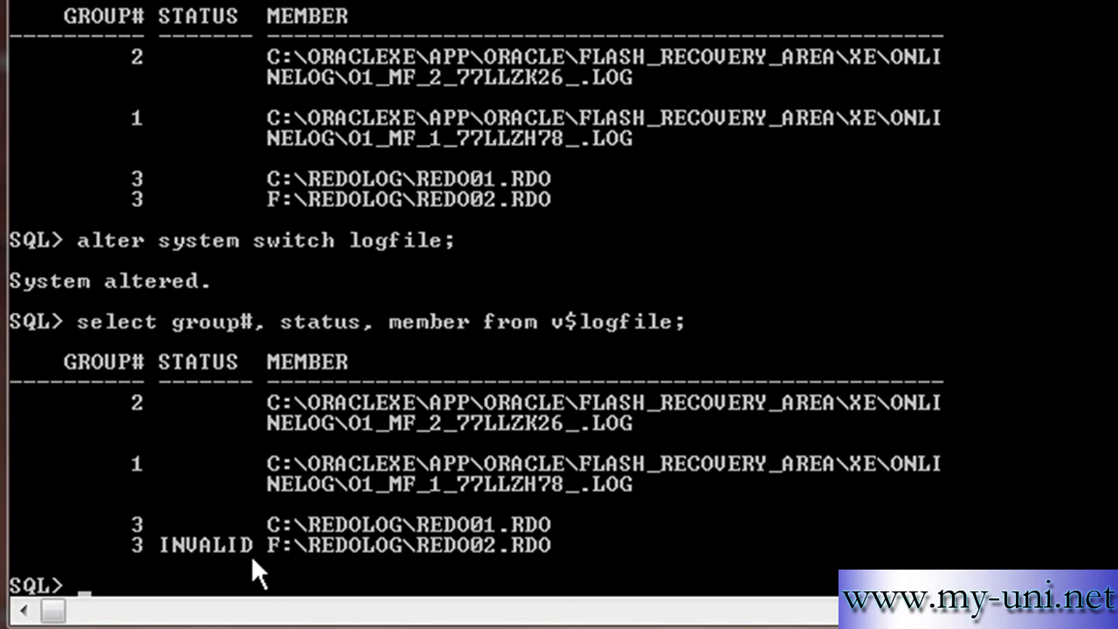
mouse_move(278, 564)
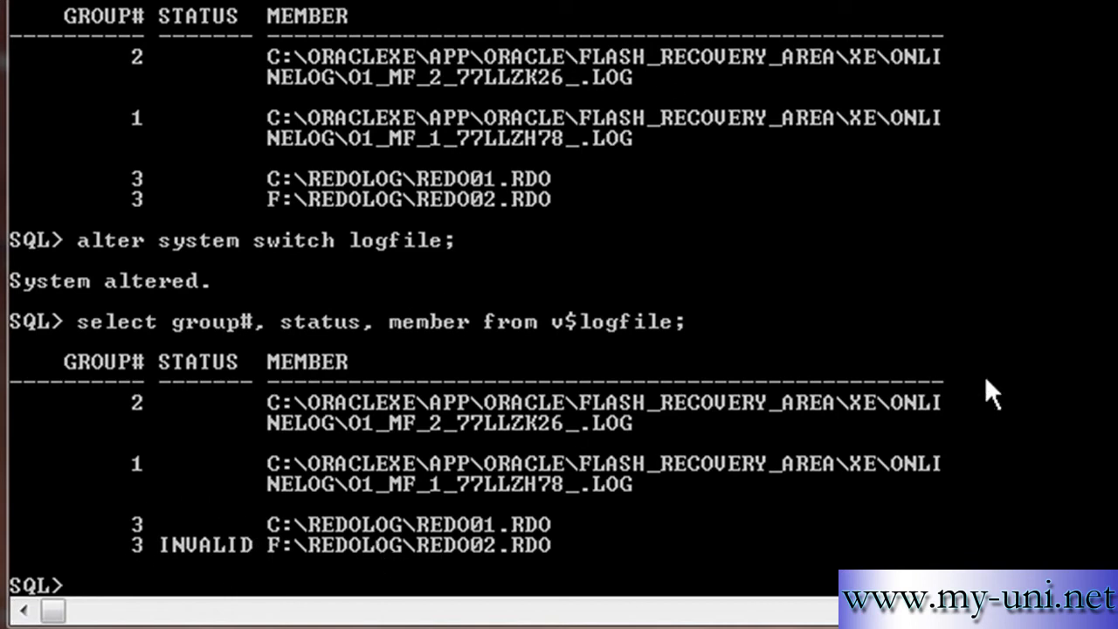
Format member as a50, then drop logfile member 'F:\redolog\redo02.rdo' from the database.
type("column member format a50")
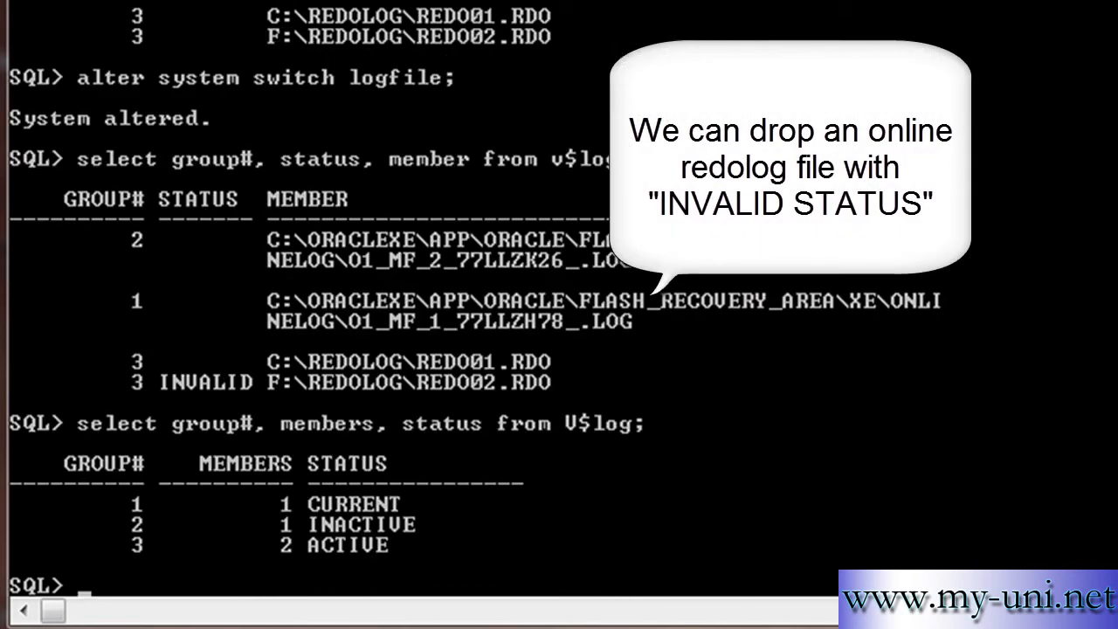
type("alter database drop l")
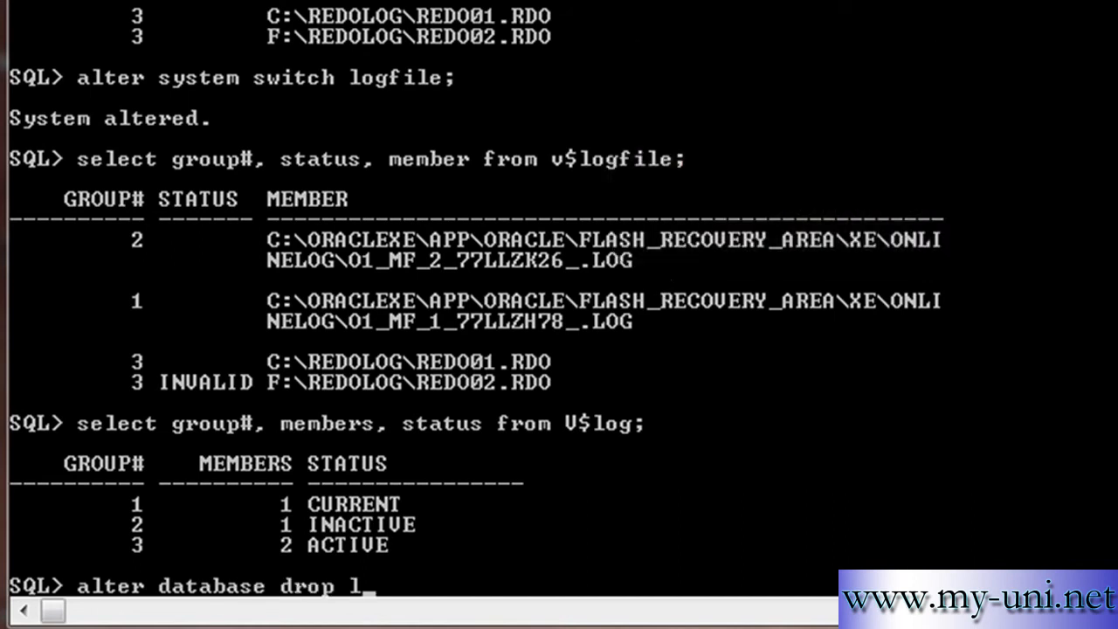
type("ogfile")
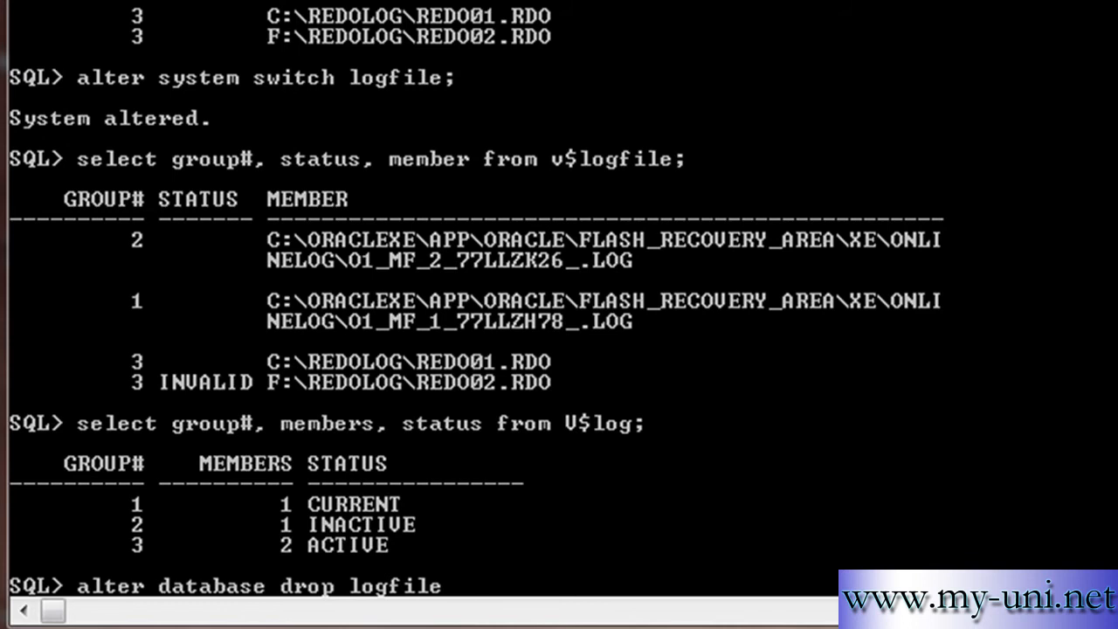
type("member")
type("'F:")
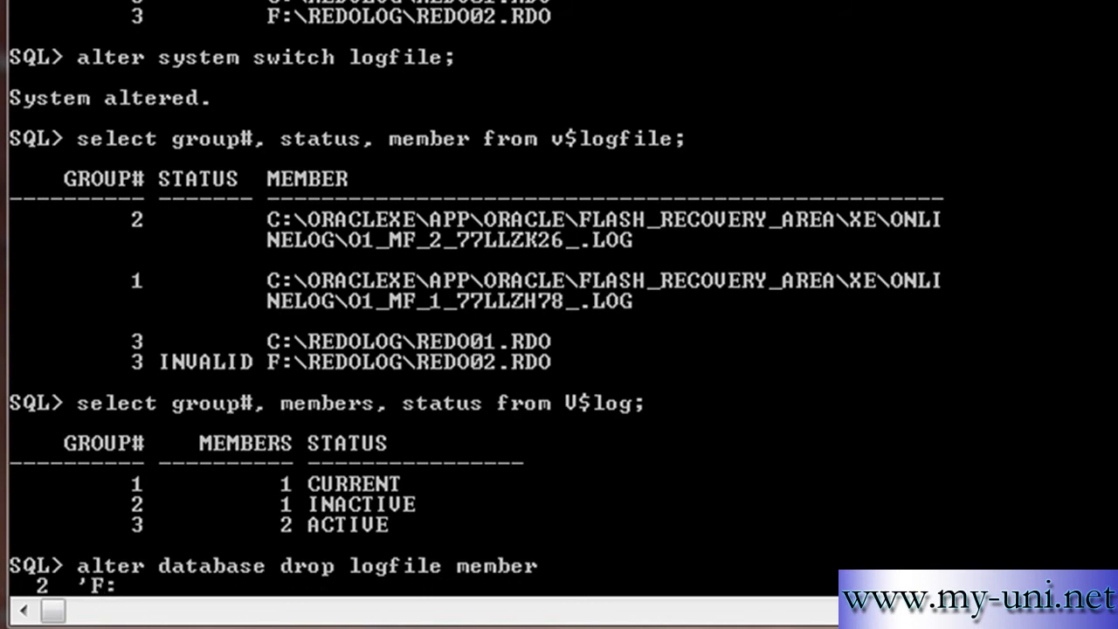
type("\\redol")
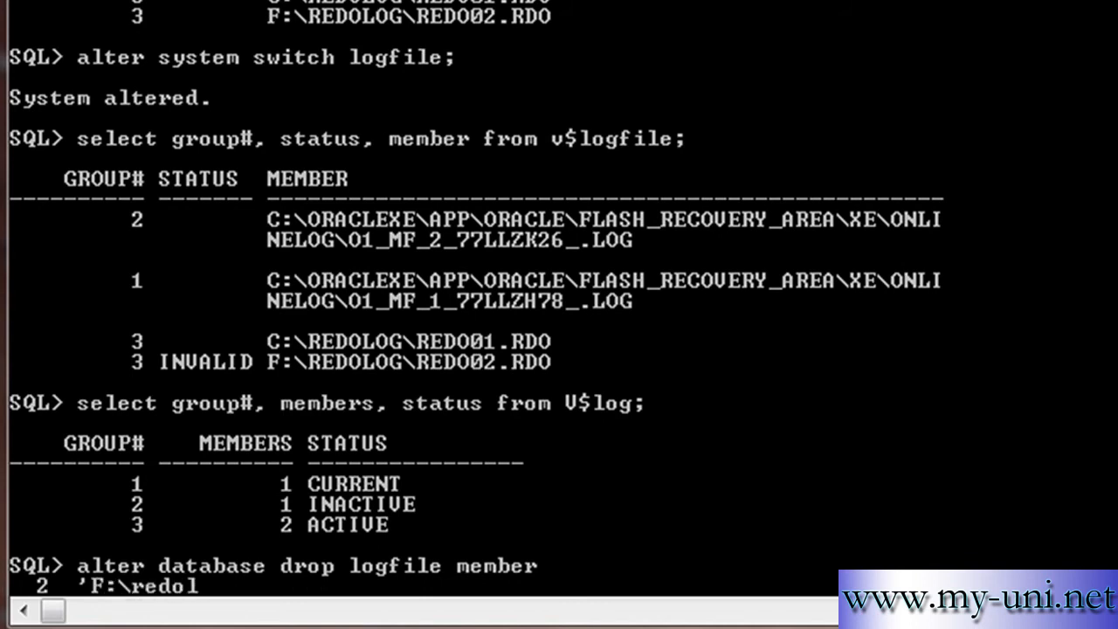
type("og\\")
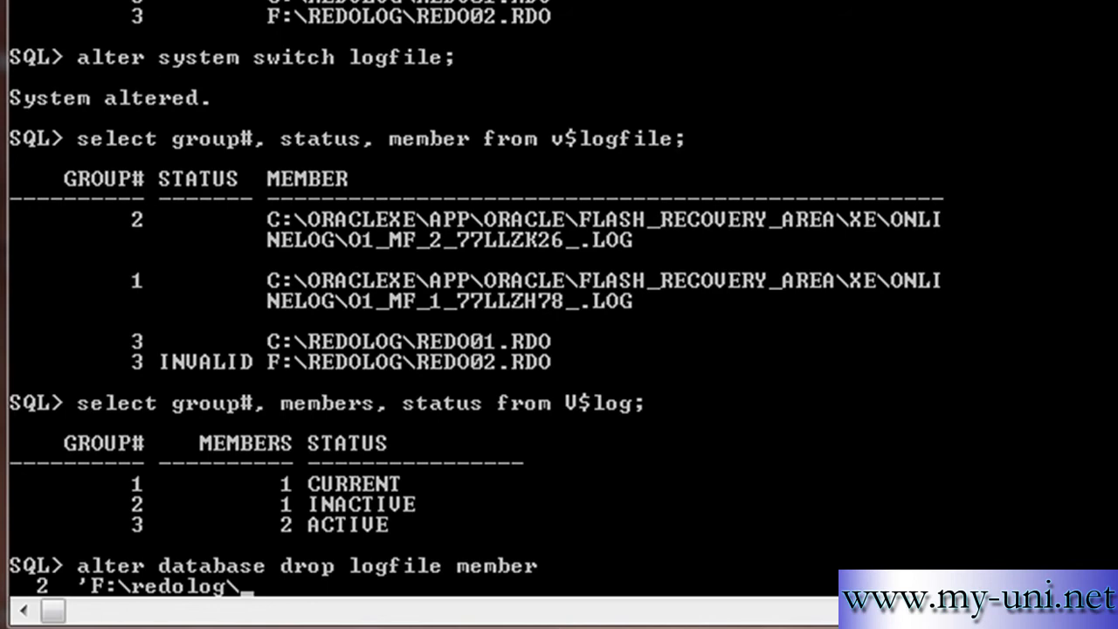
type("redo")
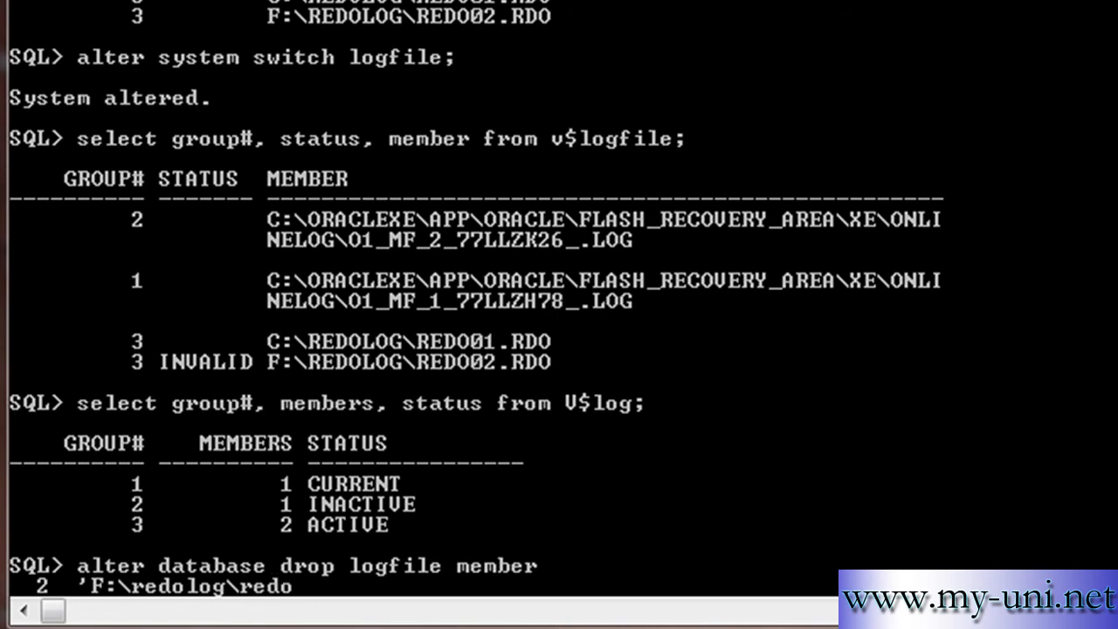
type("02.")
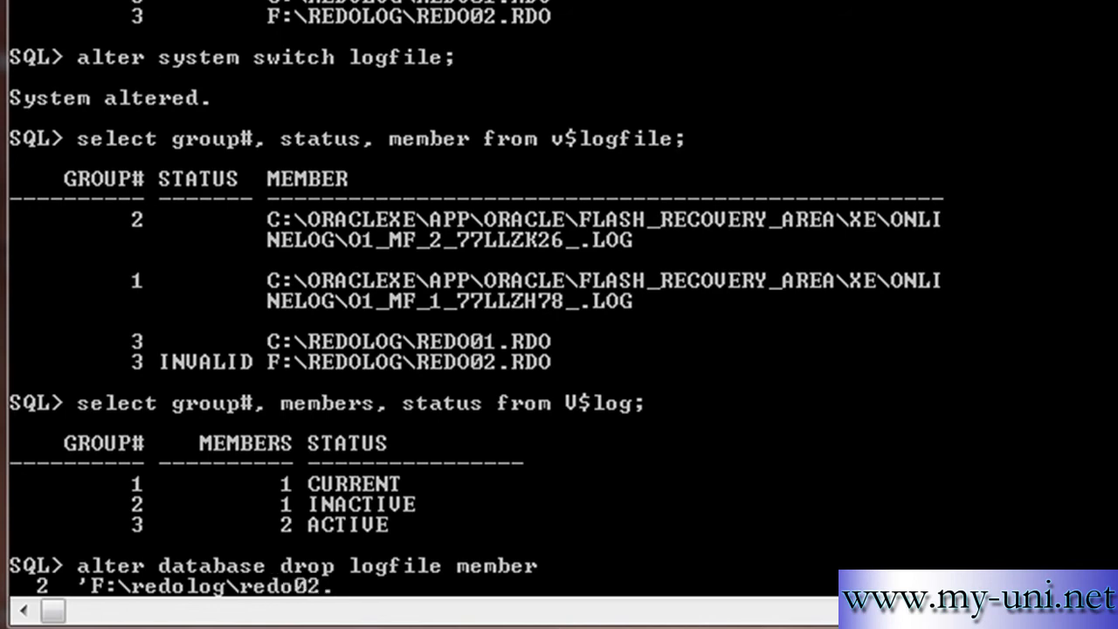
type("rdo'")
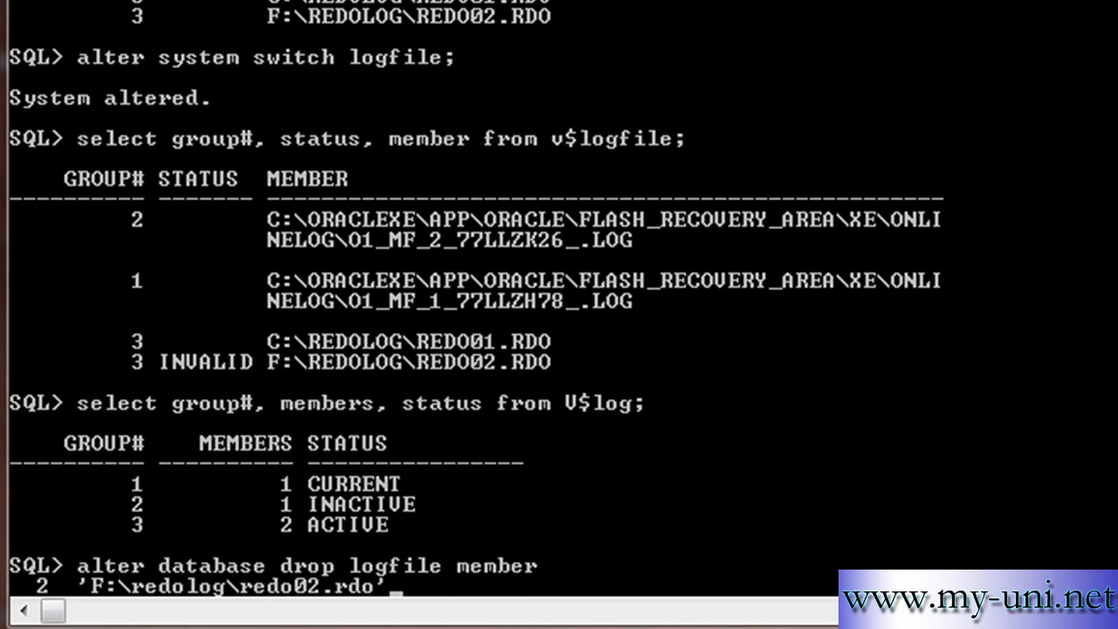
type(";")
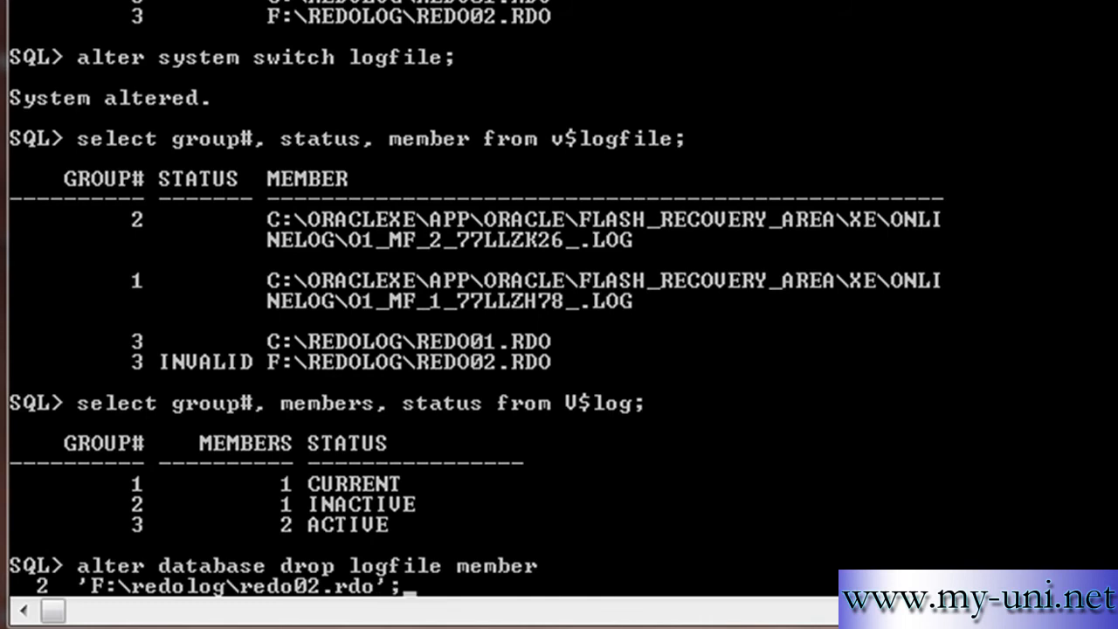
key("enter")
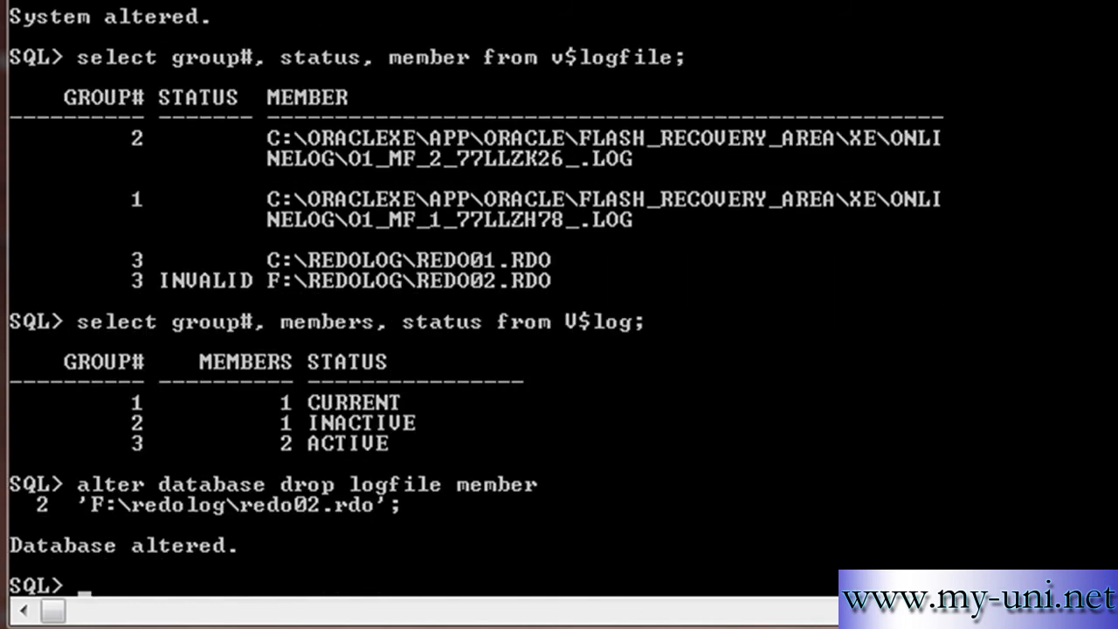
Run ALTER SYSTEM SWITCH LOGFILE twice, then select group#, status, member from v$logfile.
type("alter database drop logfile member")
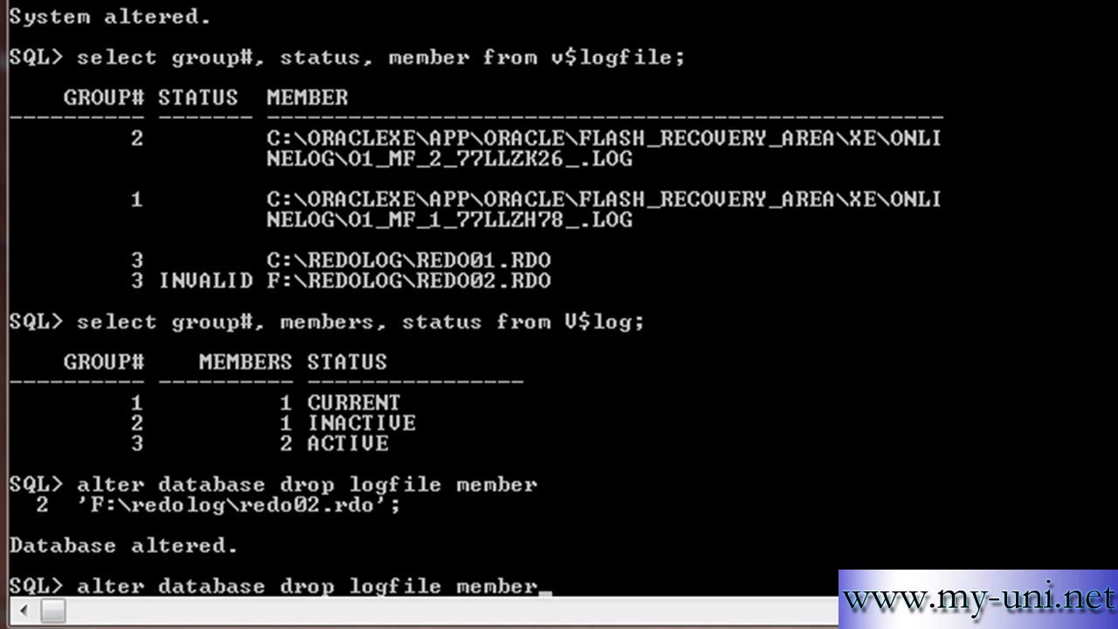
type("alter system switch logfile;")
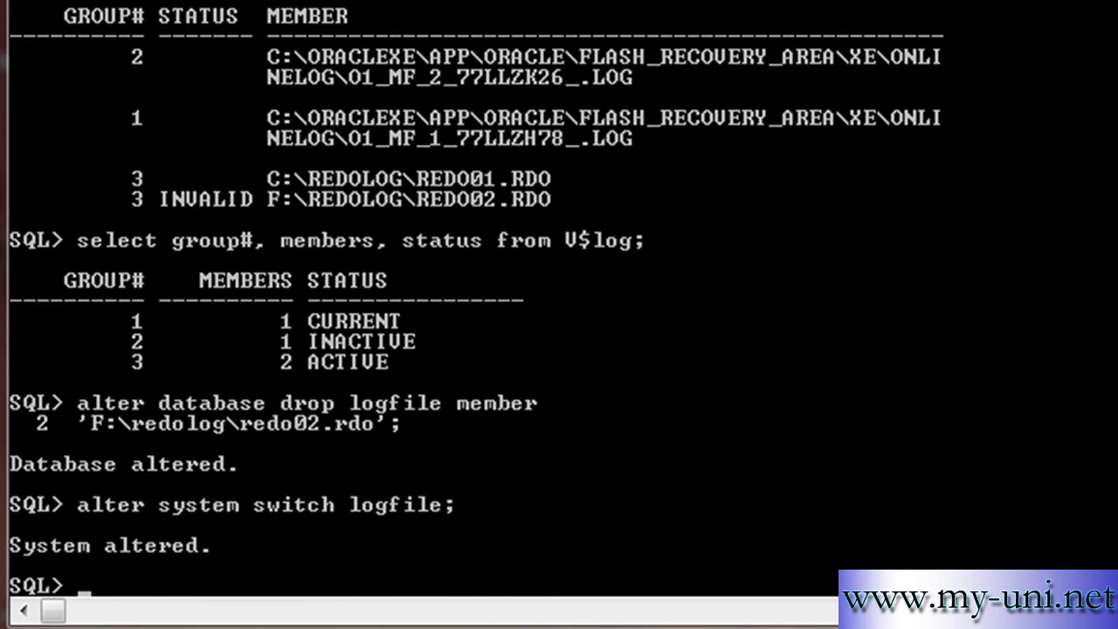
type("alter system switch logfile;")
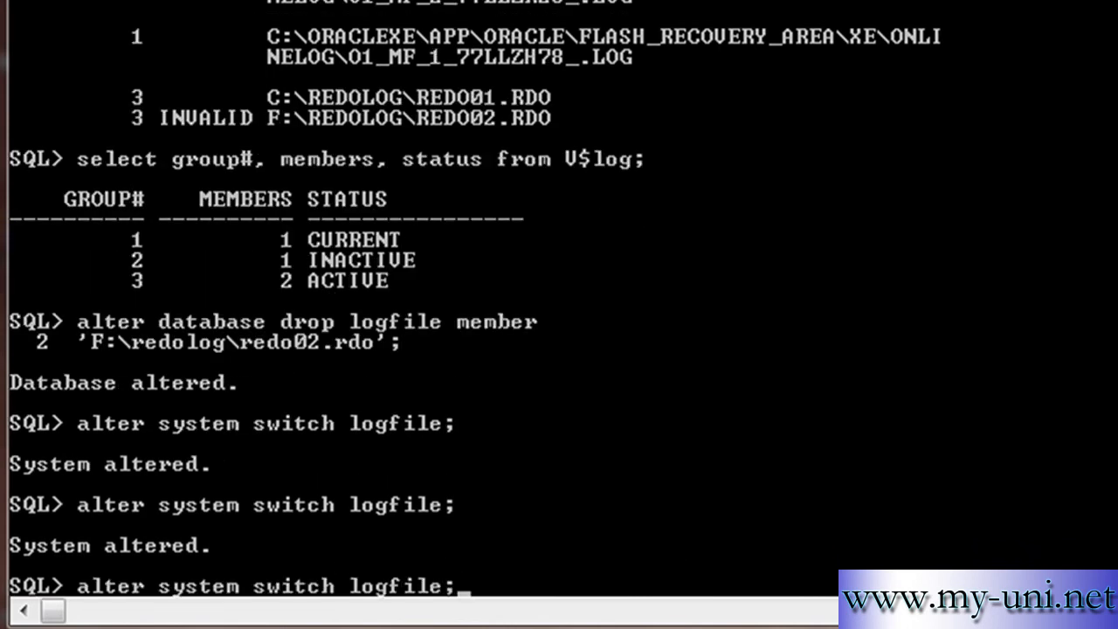
type("select group#, status, member from v$logfile;")
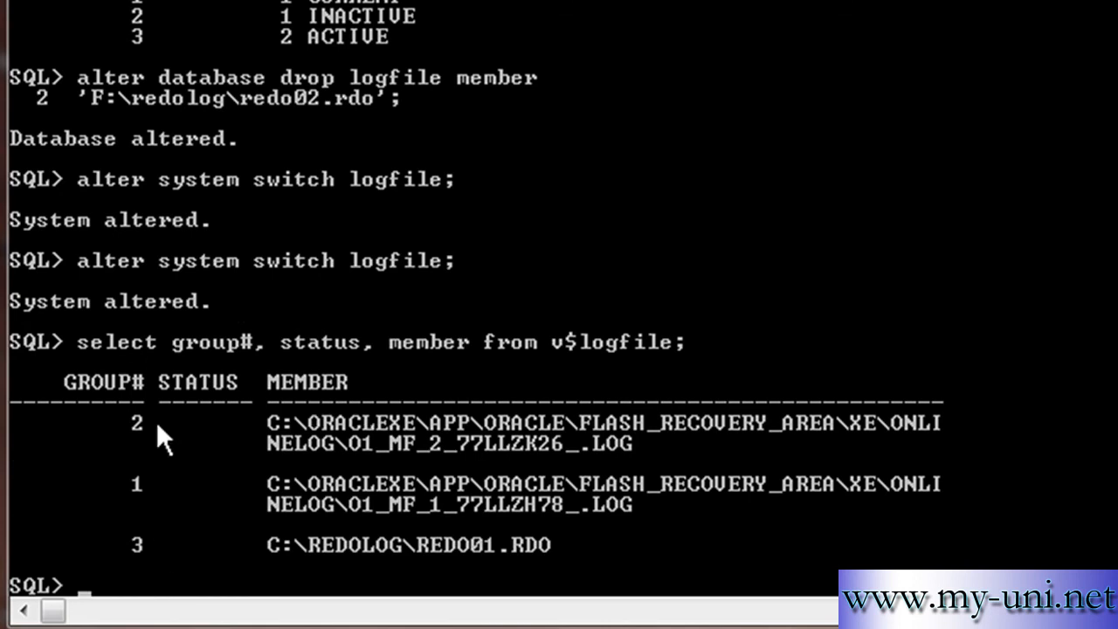
mouse_move(118, 572)
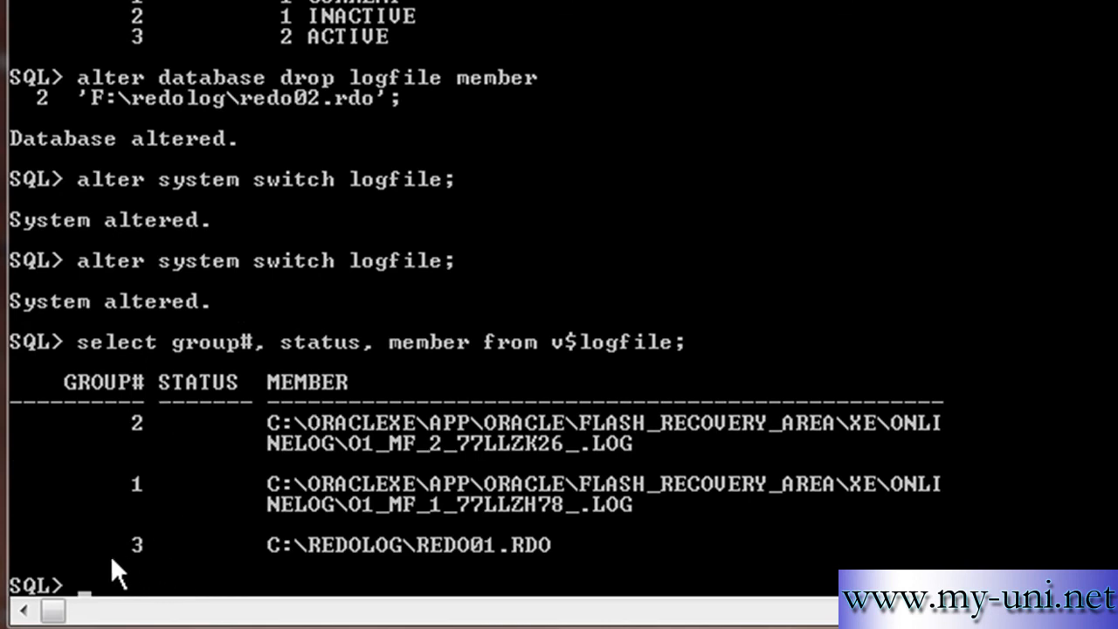
mouse_move(143, 572)
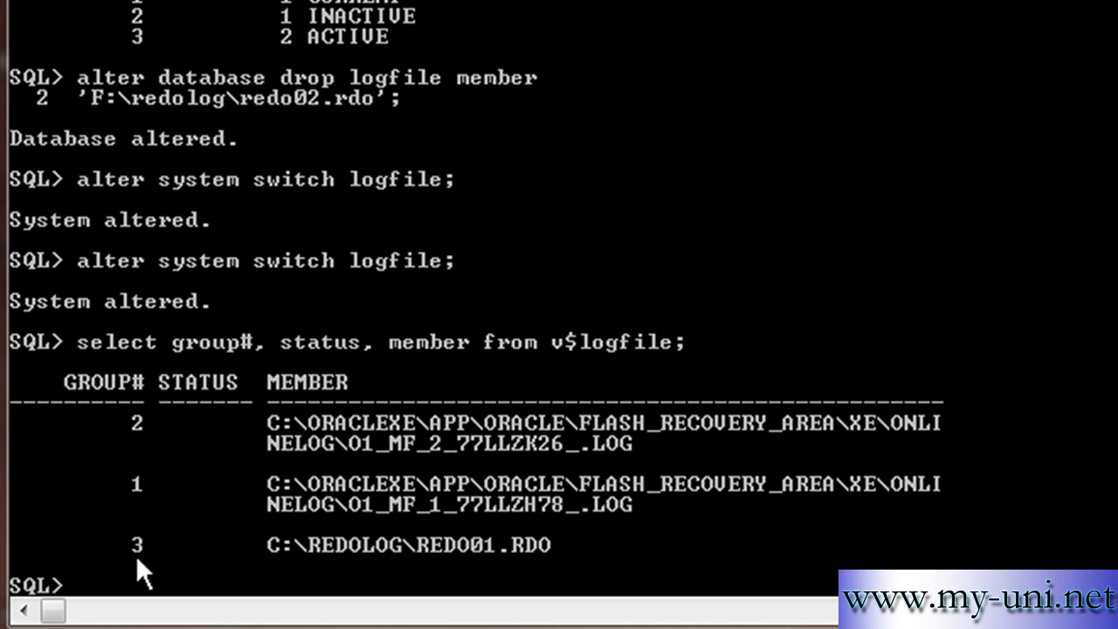
mouse_move(266, 354)
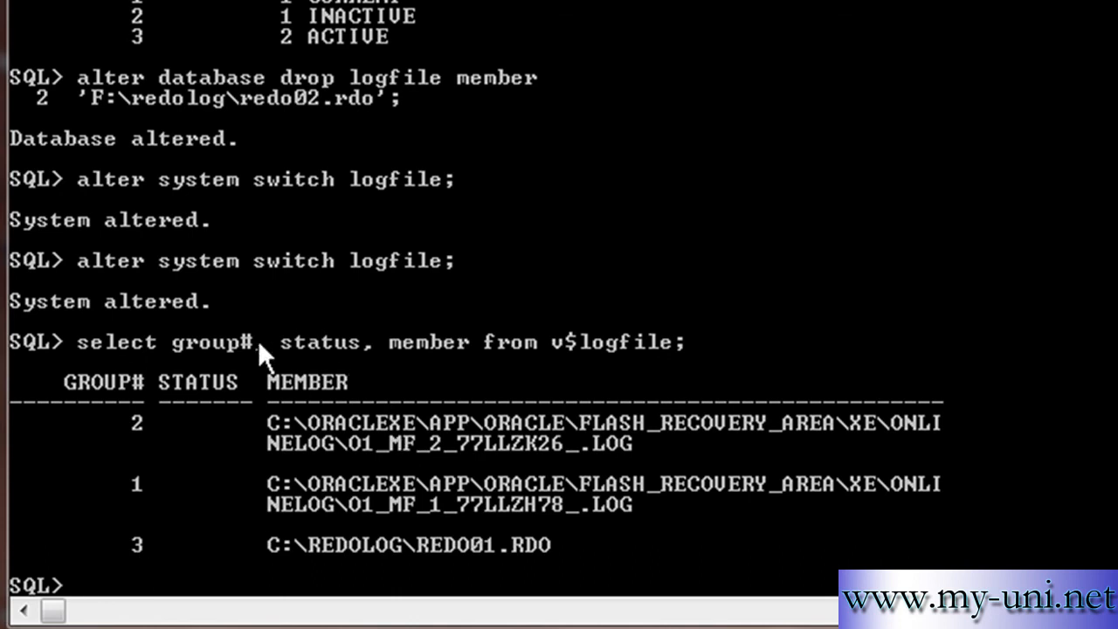
mouse_move(569, 168)
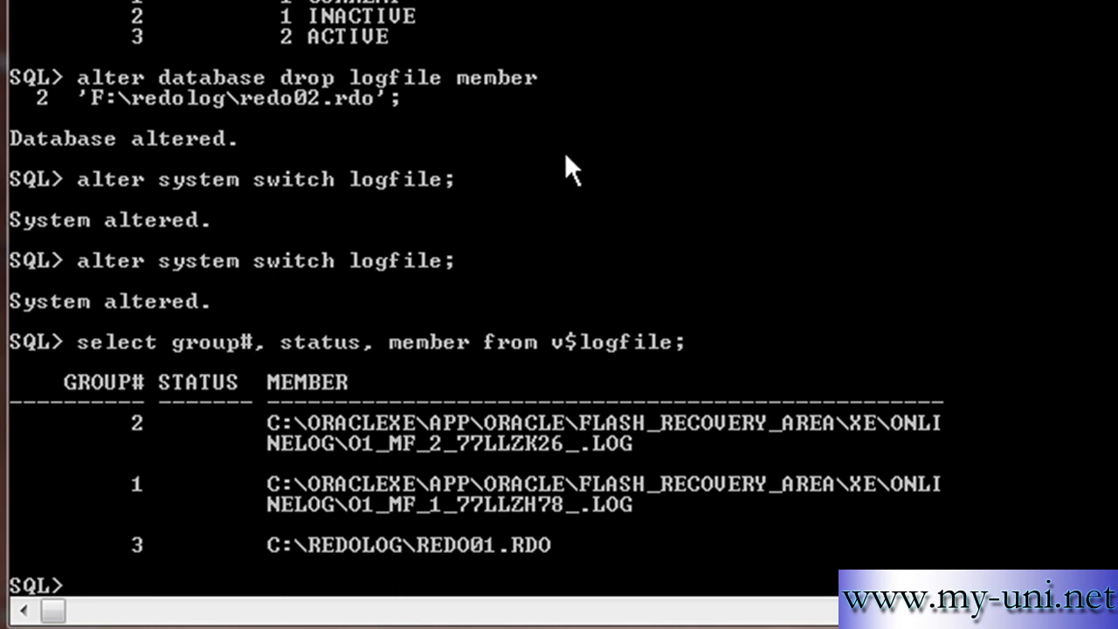